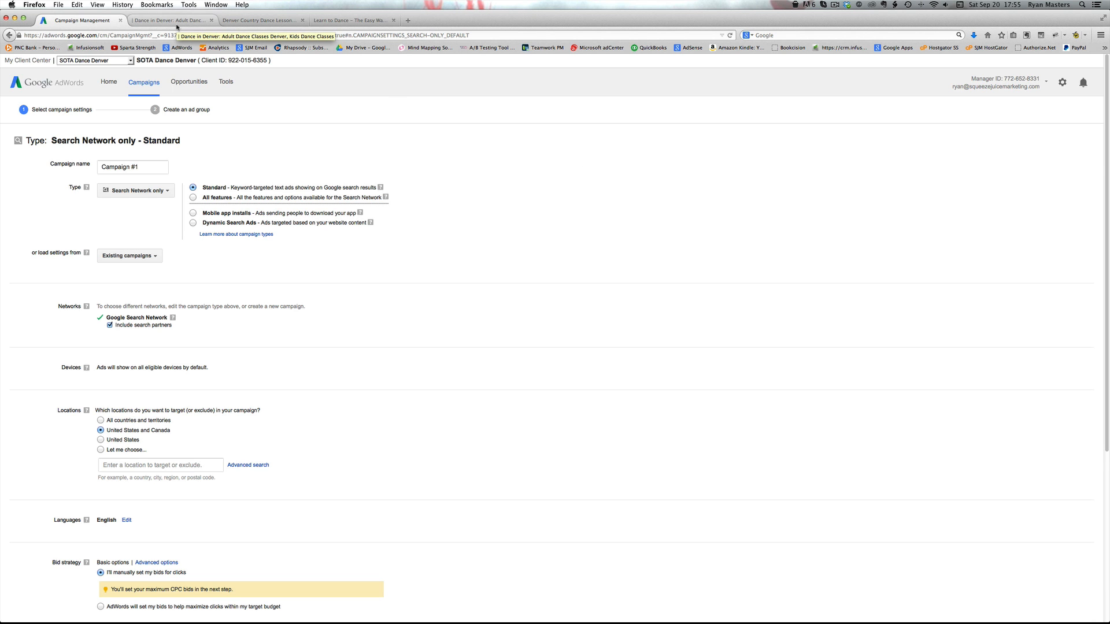
Step: Review the dance studio's country dance lessons page, then return to campaign settings
{"action": "left_click", "coordinate": [170, 20]}
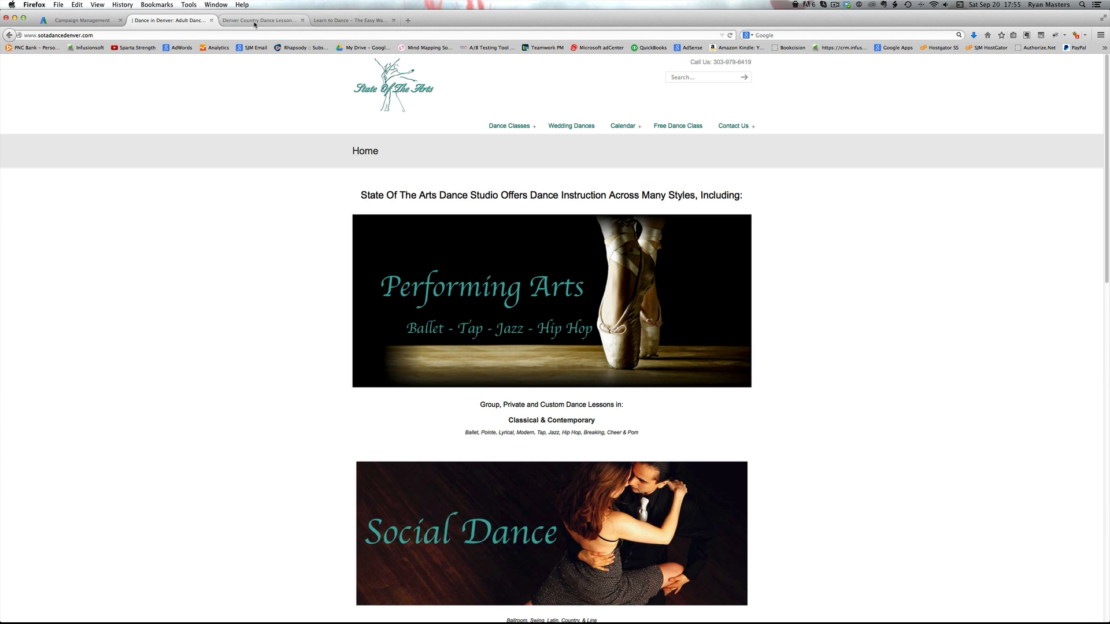
{"action": "left_click", "coordinate": [258, 20]}
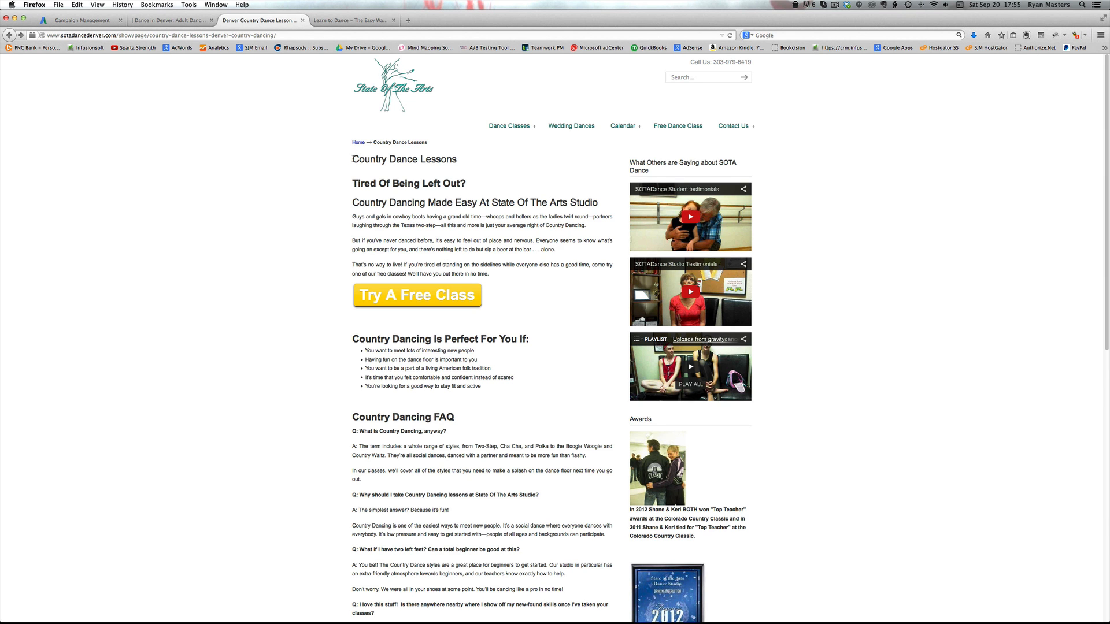
{"action": "mouse_move", "coordinate": [506, 290]}
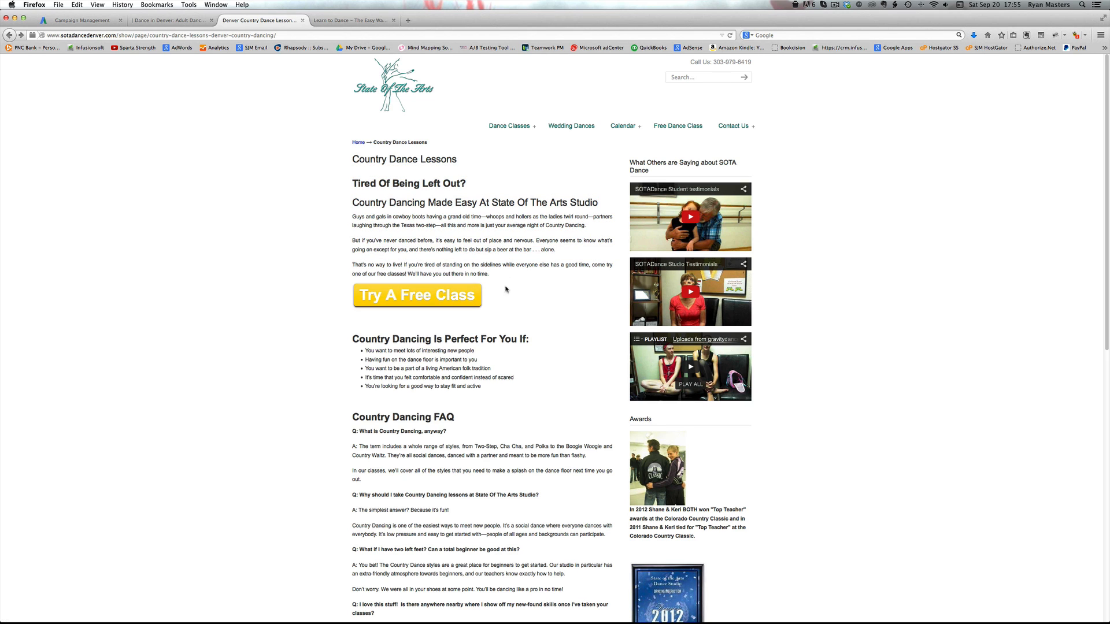
{"action": "mouse_move", "coordinate": [294, 149]}
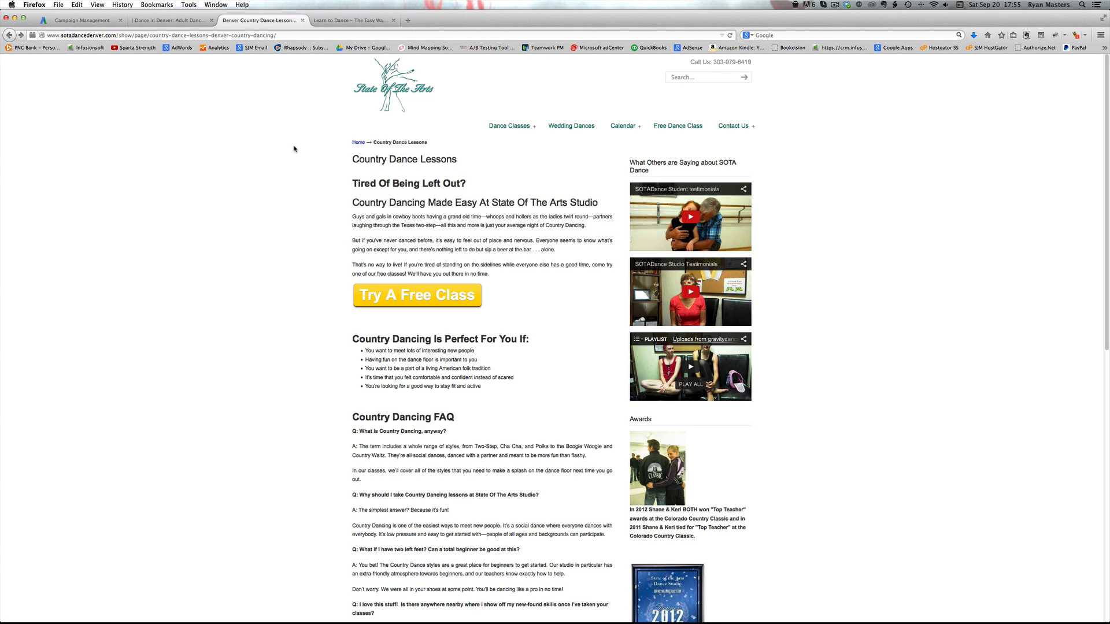
{"action": "left_click", "coordinate": [81, 20]}
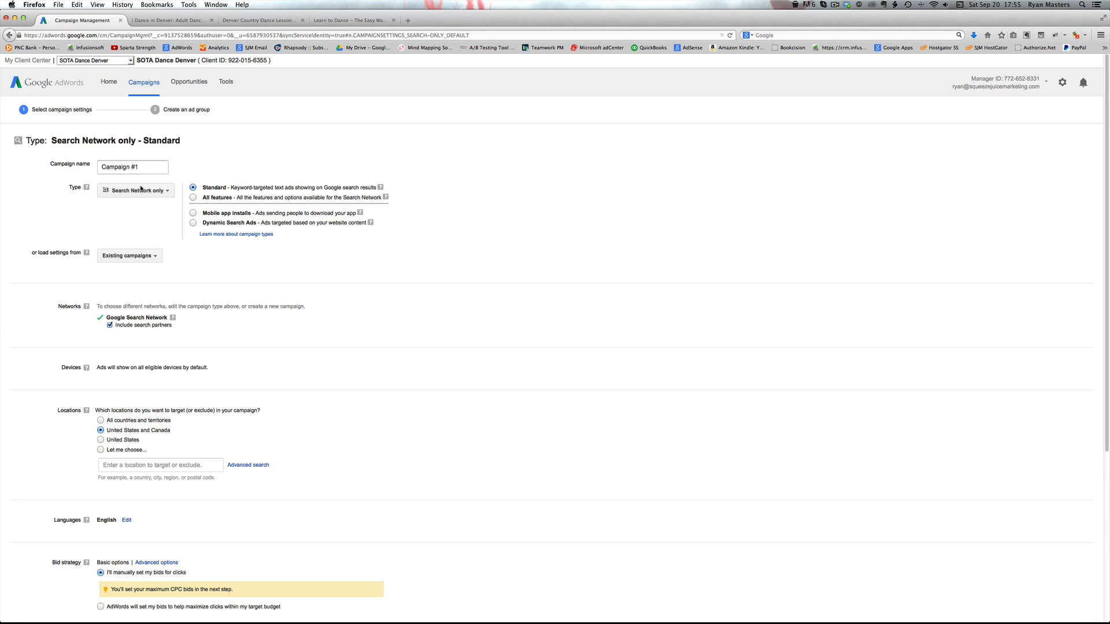
Step: Set the campaign type to Search Network only with All features
{"action": "left_click", "coordinate": [136, 190]}
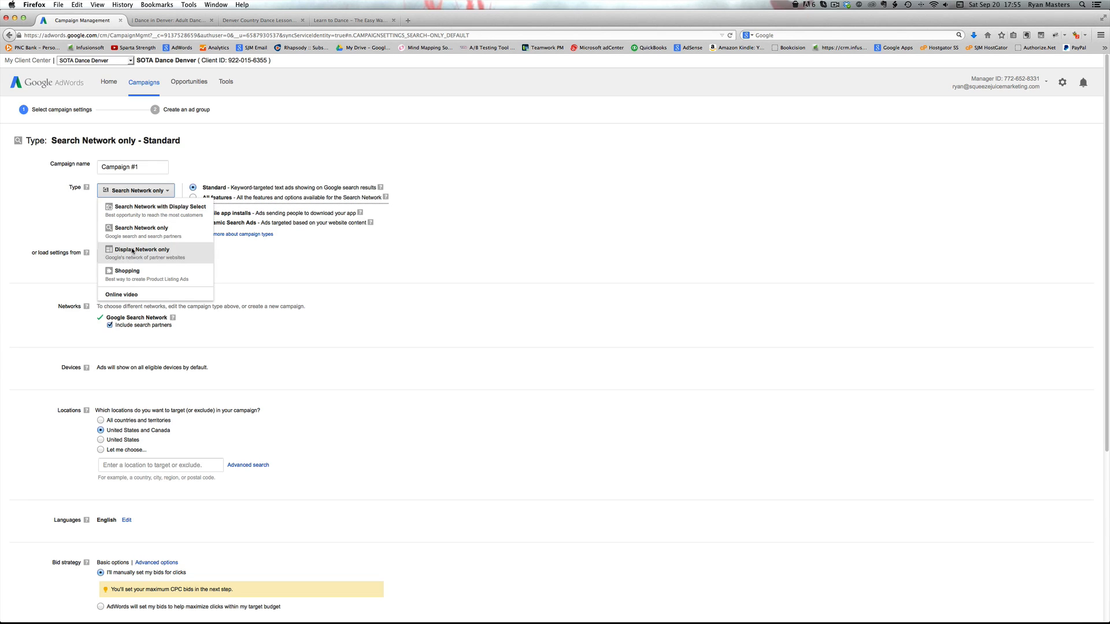
{"action": "left_click", "coordinate": [141, 251]}
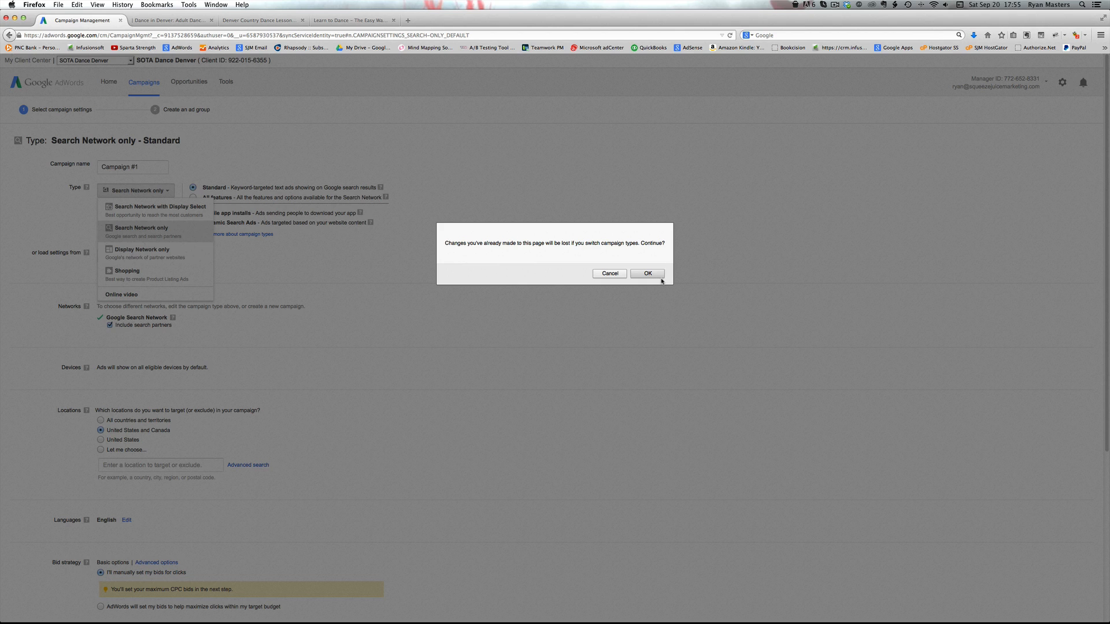
{"action": "left_click", "coordinate": [646, 273]}
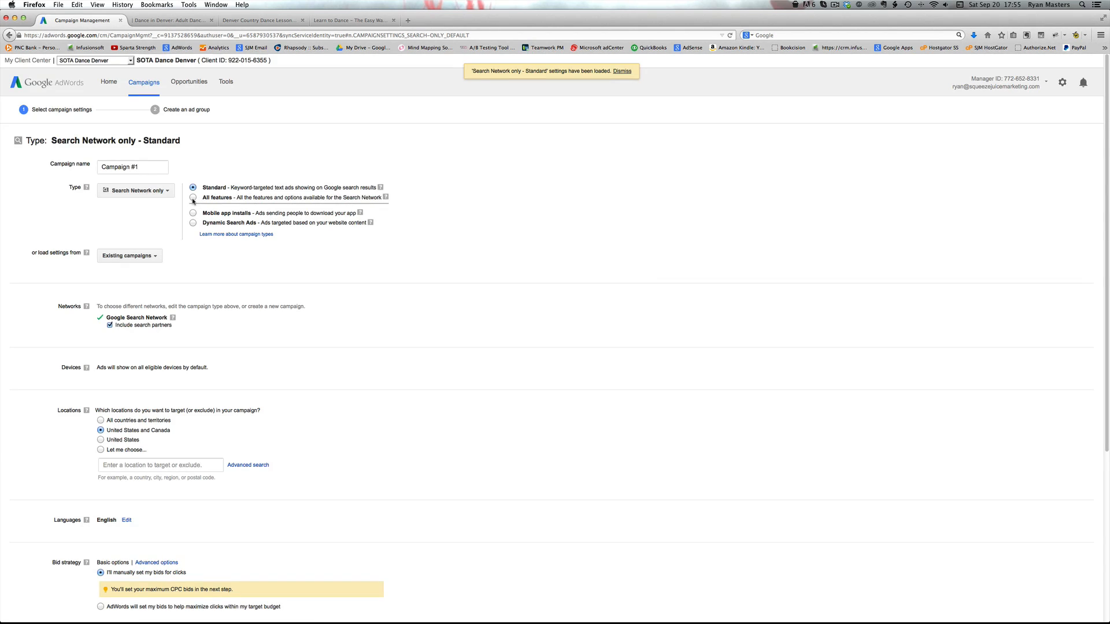
{"action": "left_click", "coordinate": [193, 197]}
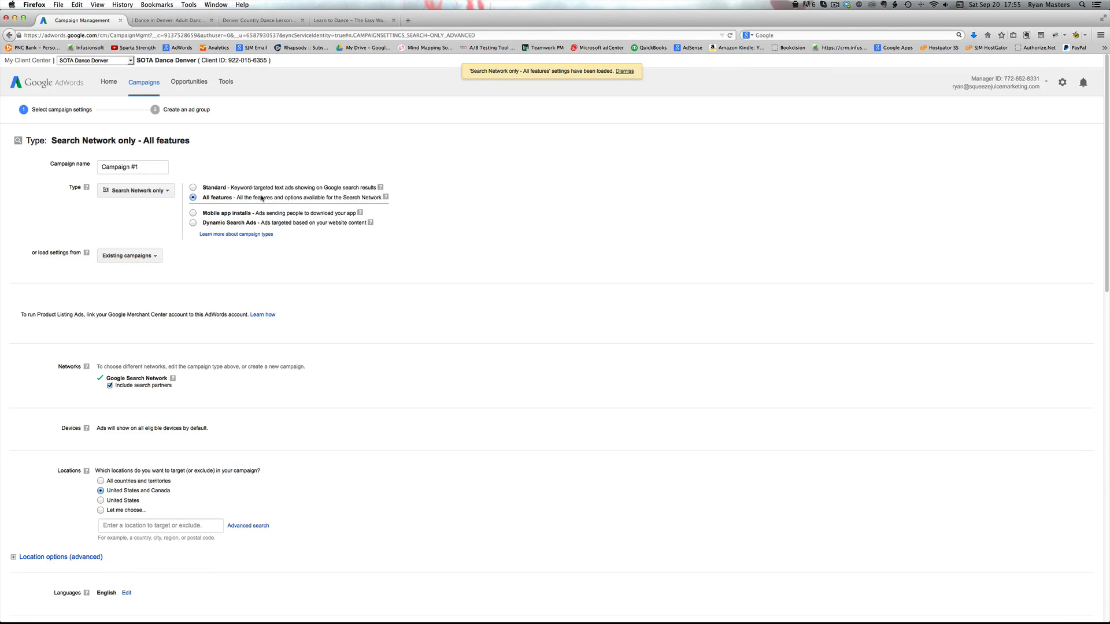
{"action": "mouse_move", "coordinate": [158, 175]}
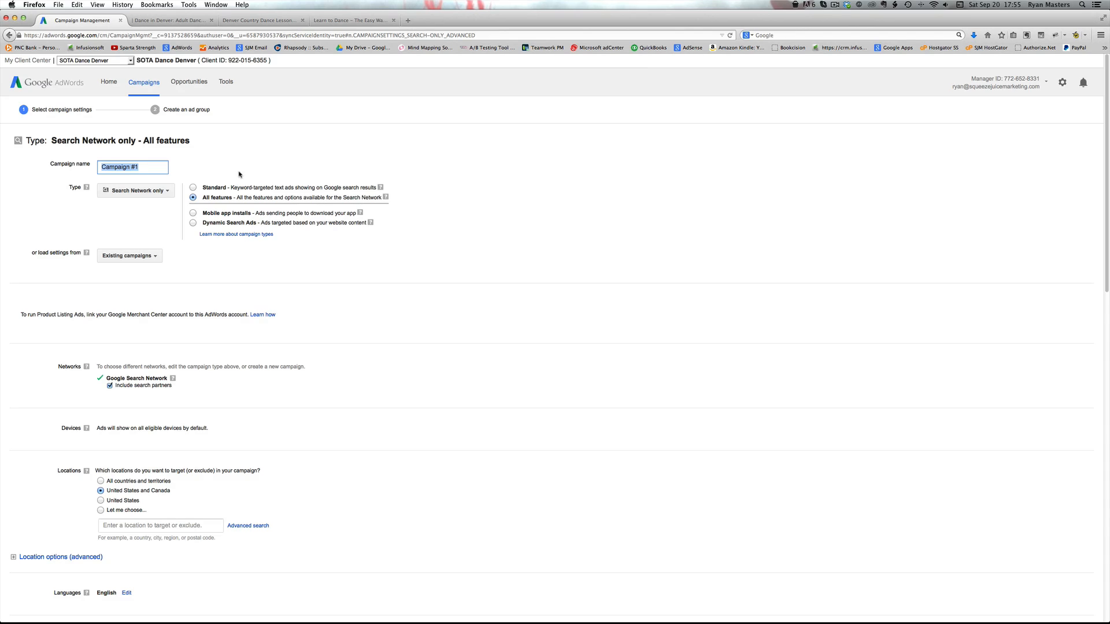
Step: Enter 'Country Dancing Lessons' as the campaign name and move down to Locations
{"action": "type", "text": "Country Dancing"}
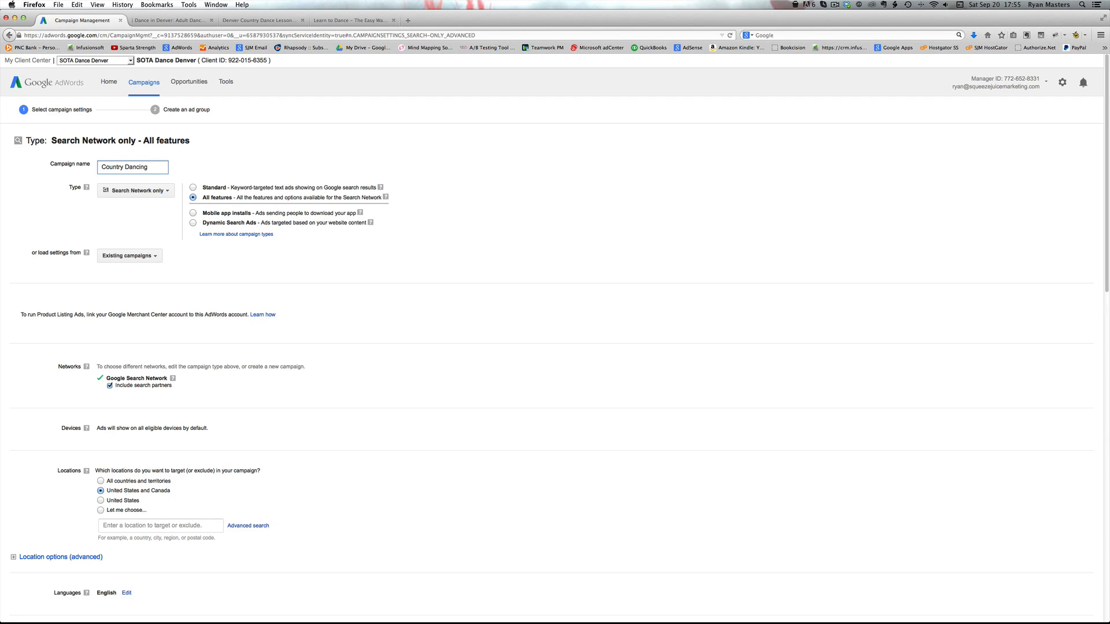
{"action": "left_click", "coordinate": [132, 167]}
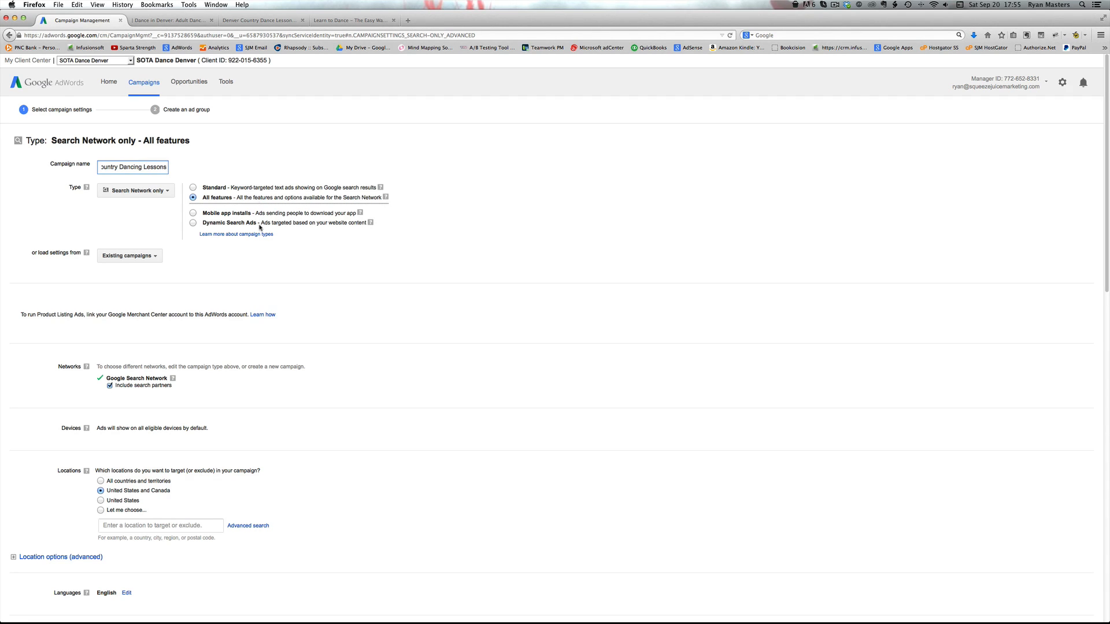
{"action": "scroll", "scroll_direction": "down", "scroll_amount": 3}
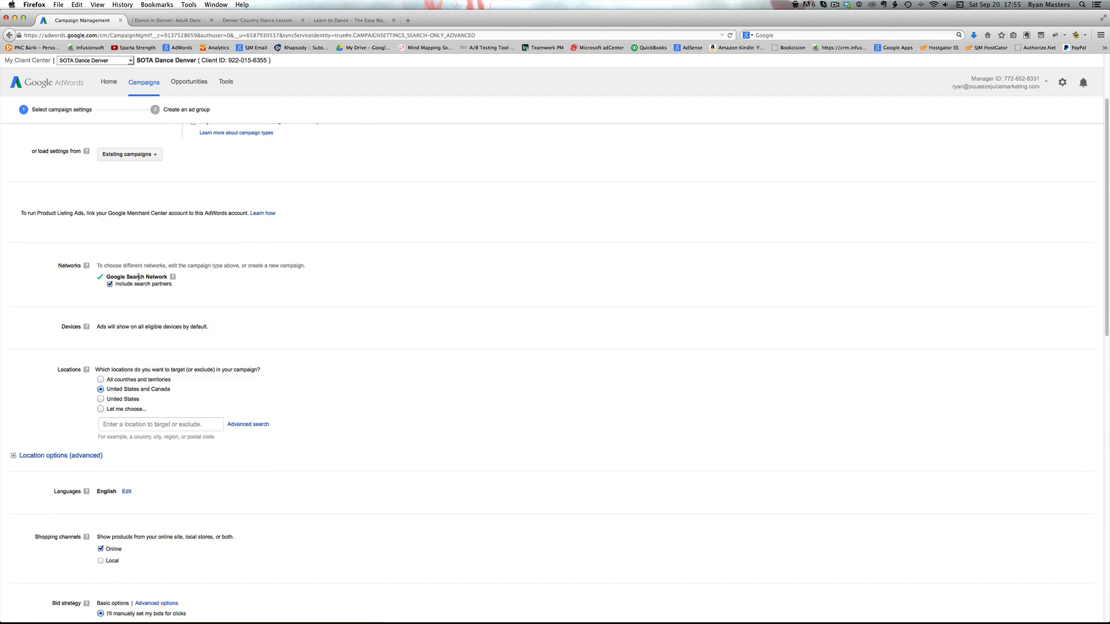
{"action": "scroll", "scroll_direction": "down", "scroll_amount": 3}
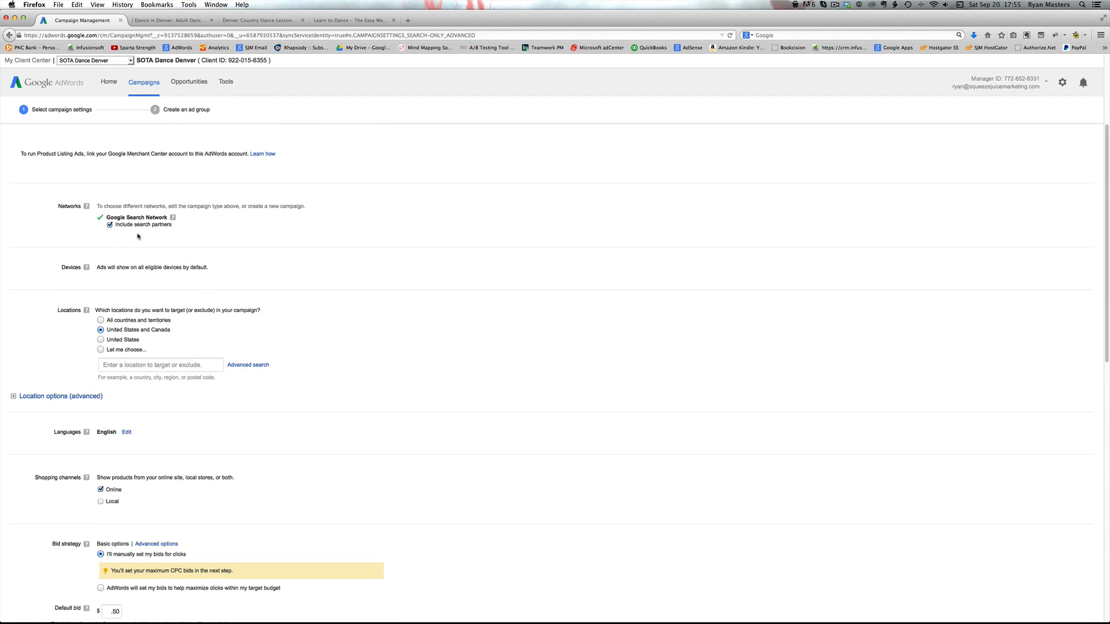
{"action": "mouse_move", "coordinate": [284, 245]}
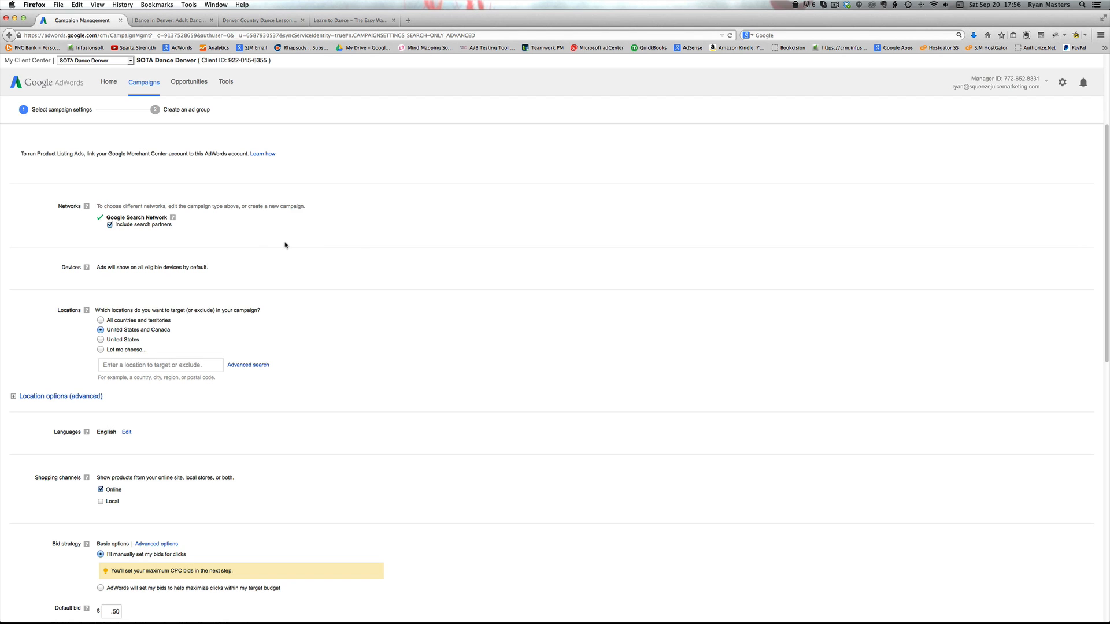
{"action": "scroll", "scroll_direction": "down", "scroll_amount": 3}
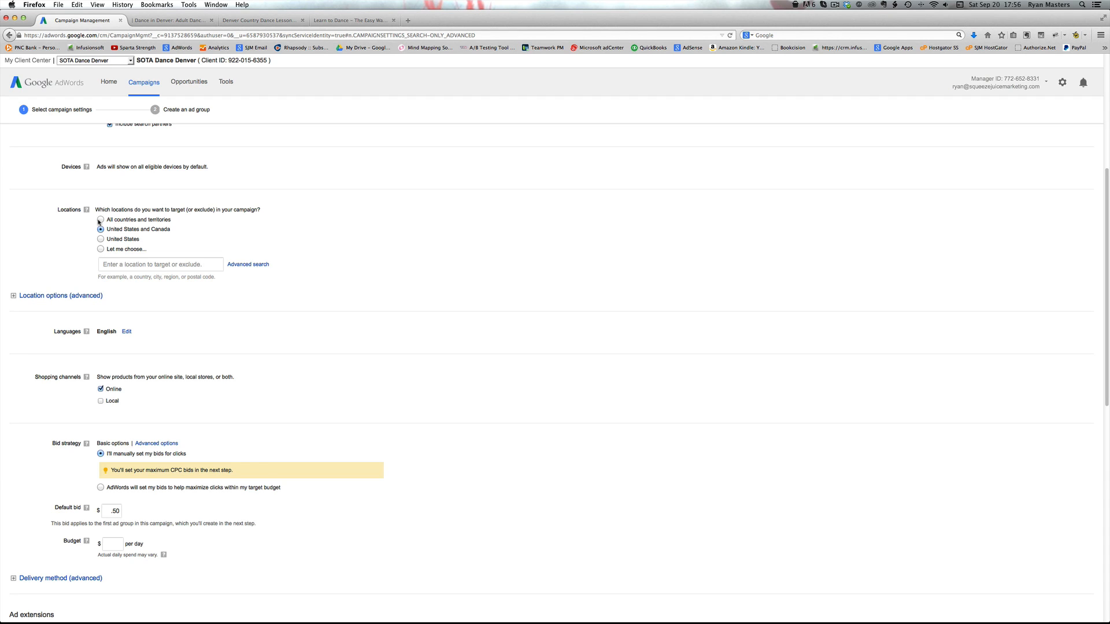
Step: Switch from United States to choosing locations, trying postal code 80231 first
{"action": "left_click", "coordinate": [101, 239]}
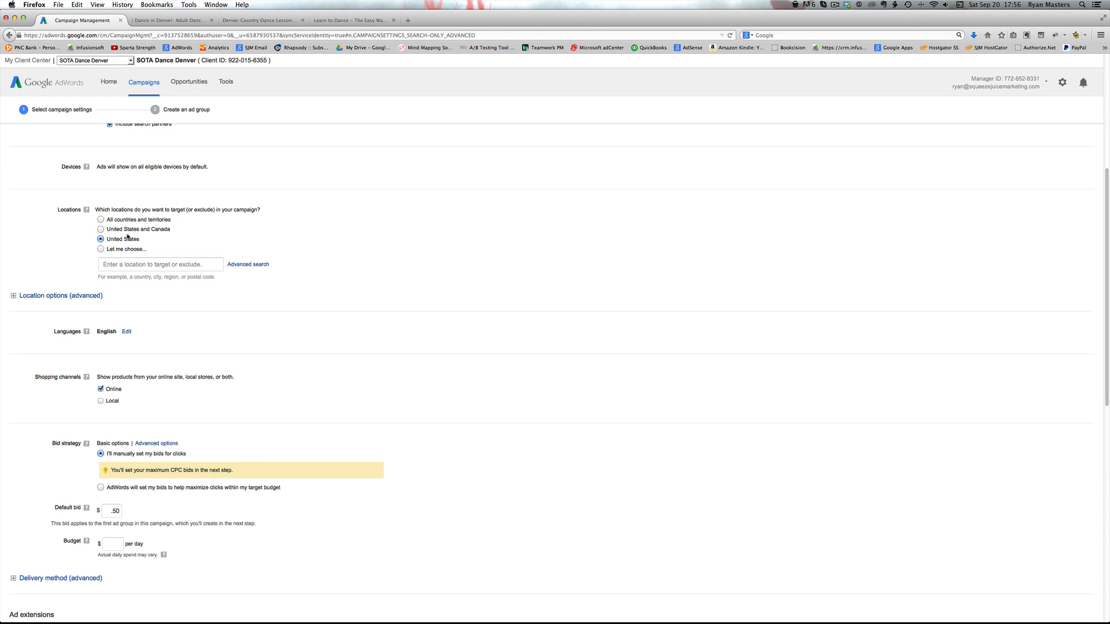
{"action": "mouse_move", "coordinate": [355, 255]}
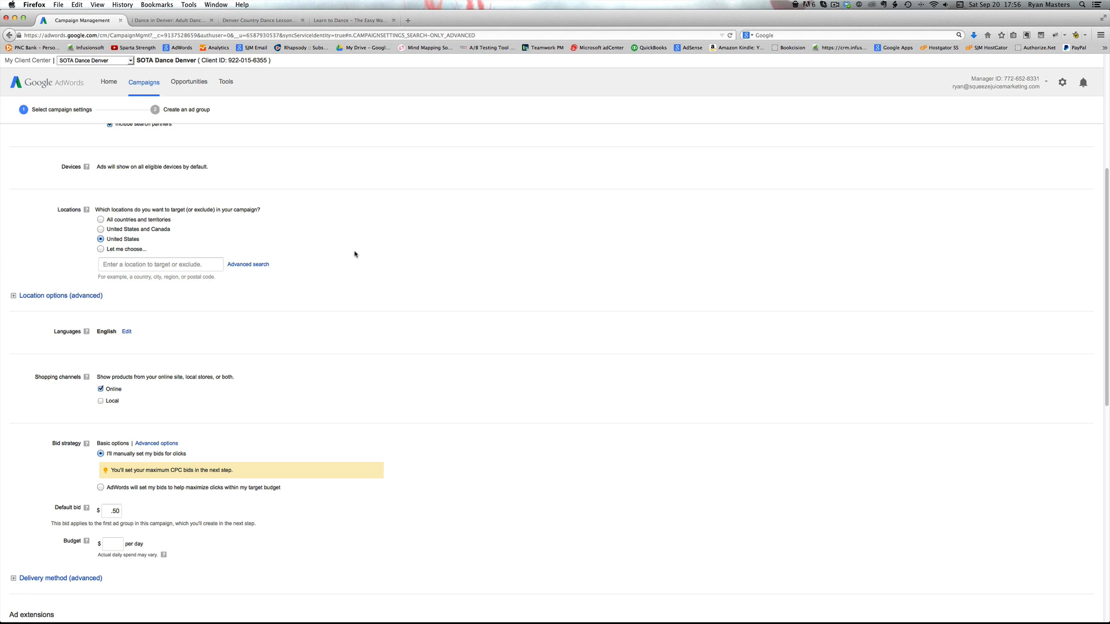
{"action": "left_click", "coordinate": [101, 250]}
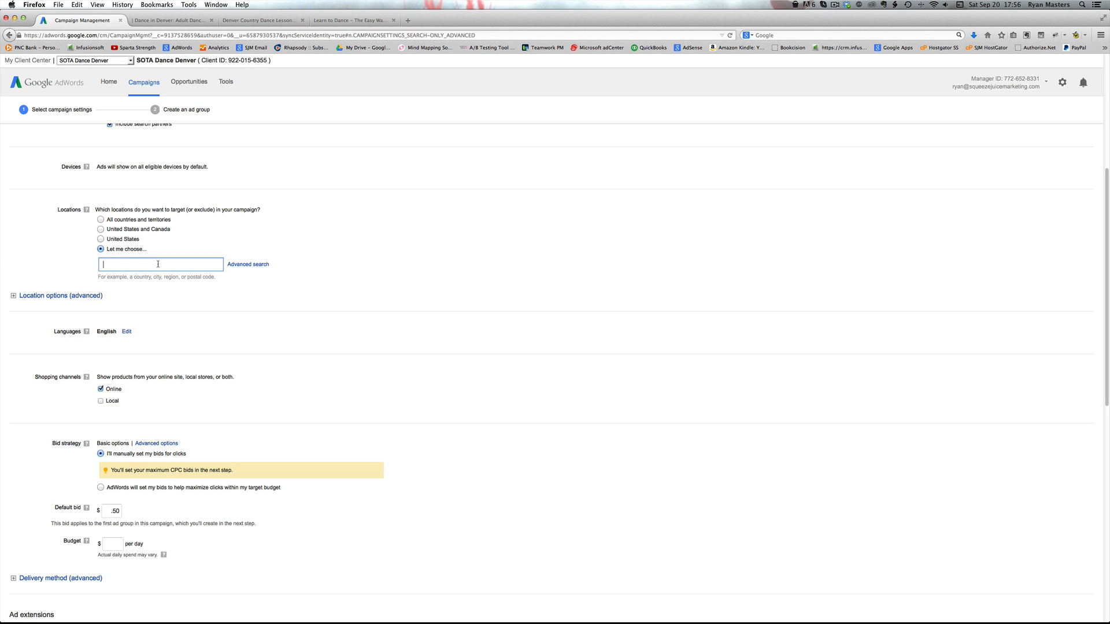
{"action": "type", "text": "80231"}
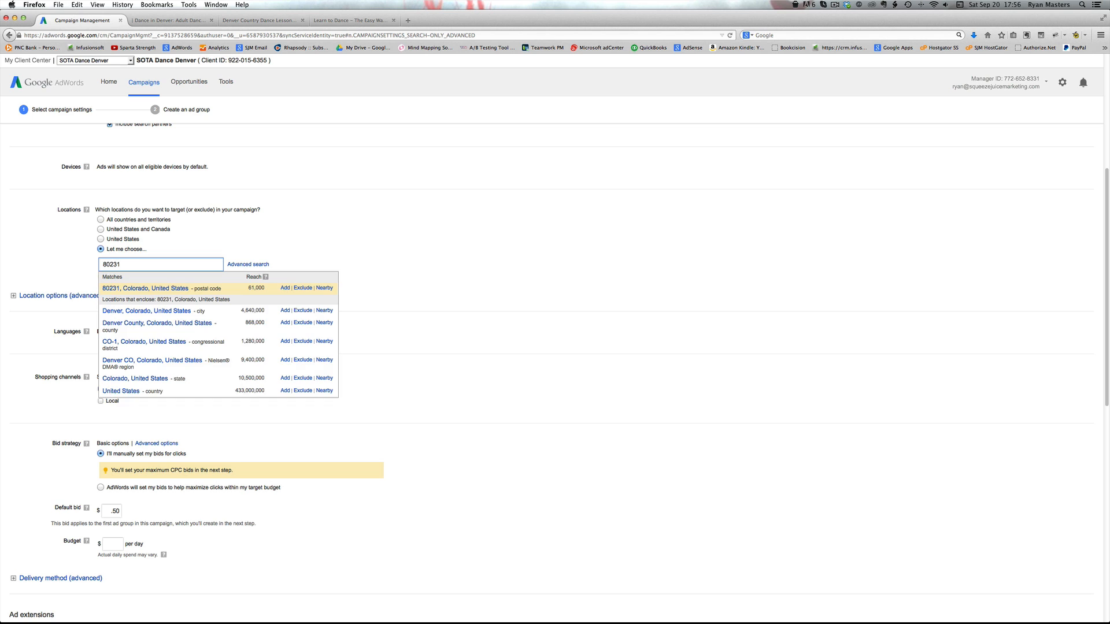
{"action": "left_click", "coordinate": [285, 288]}
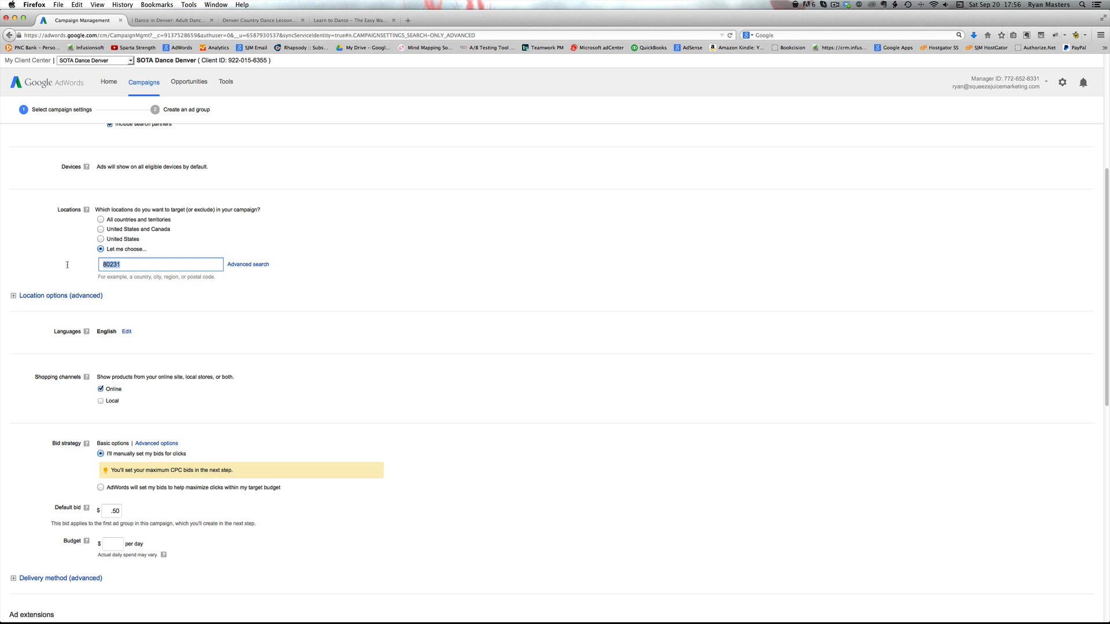
Step: Add Lakewood, Colorado as the targeted location and show nearby locations on the map
{"action": "type", "text": "lakewood, co"}
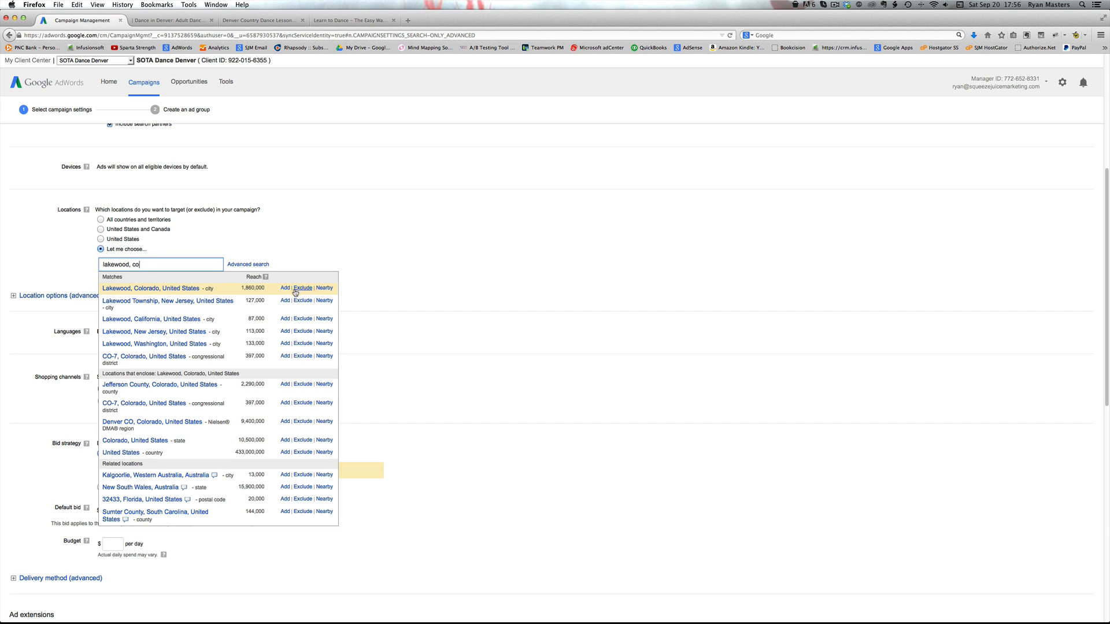
{"action": "left_click", "coordinate": [284, 288]}
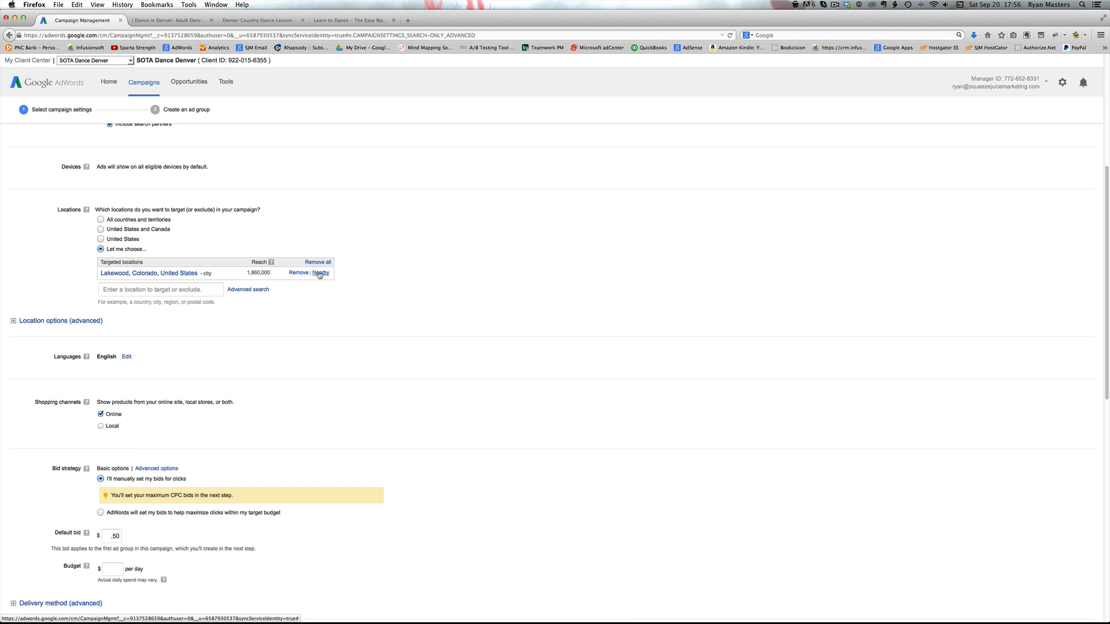
{"action": "left_click", "coordinate": [320, 273]}
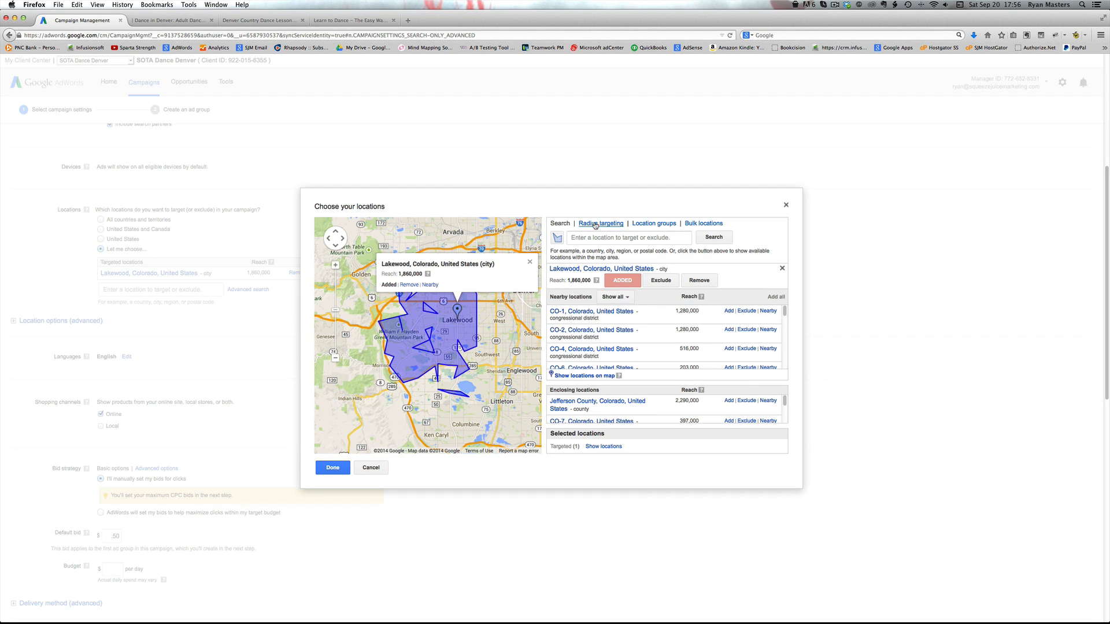
Step: Try 10- then 15-mile radius targeting around Lakewood, CO, then finish with Done
{"action": "left_click", "coordinate": [601, 223]}
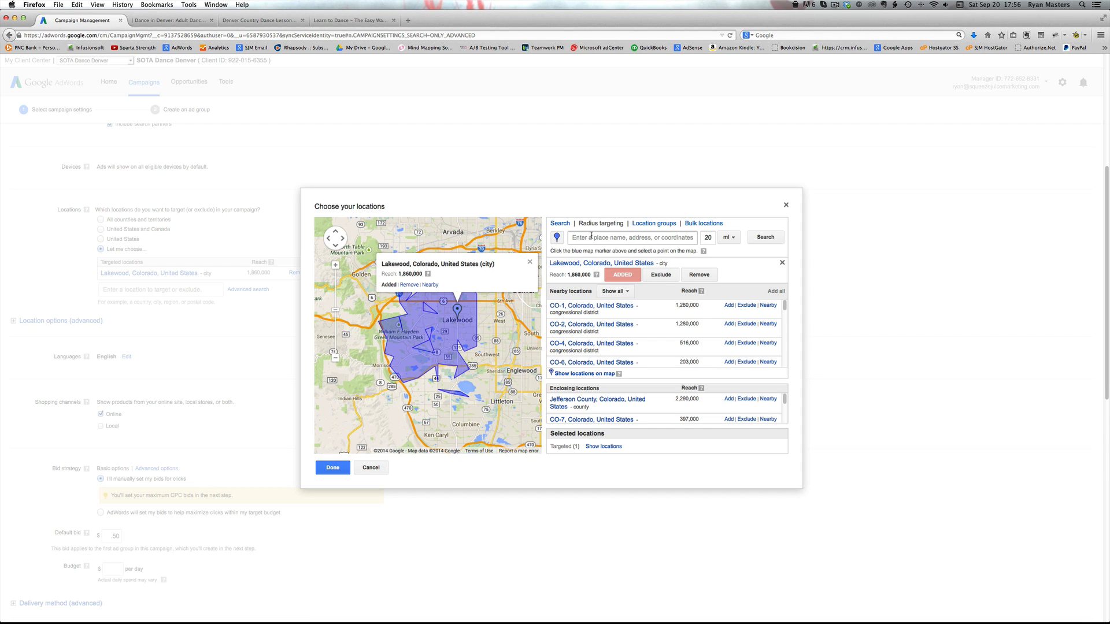
{"action": "type", "text": "lakewood, co"}
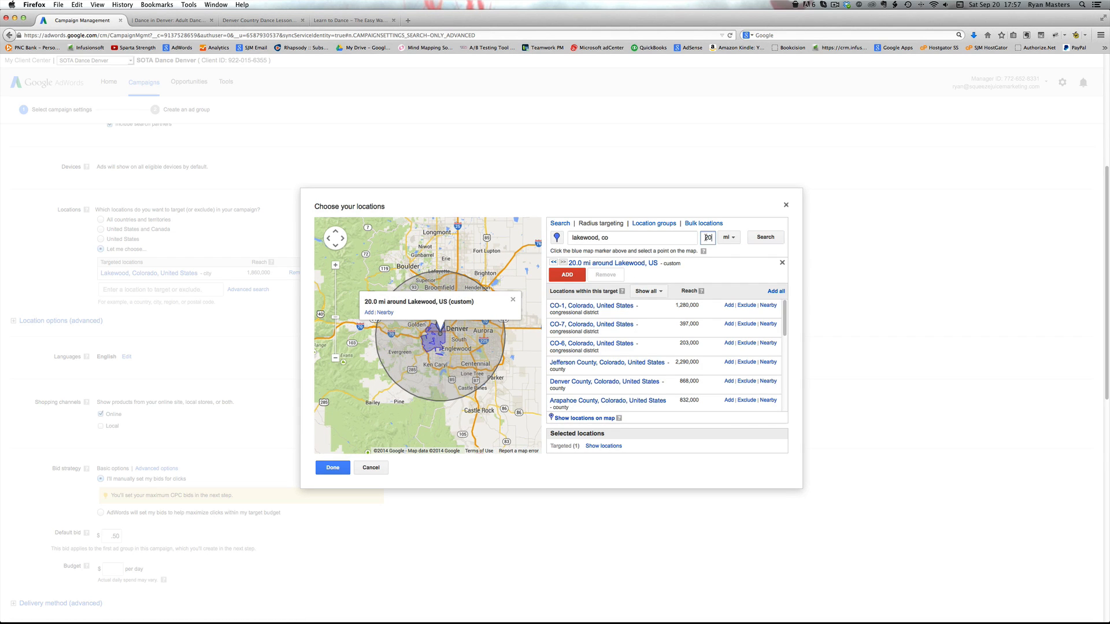
{"action": "type", "text": "10"}
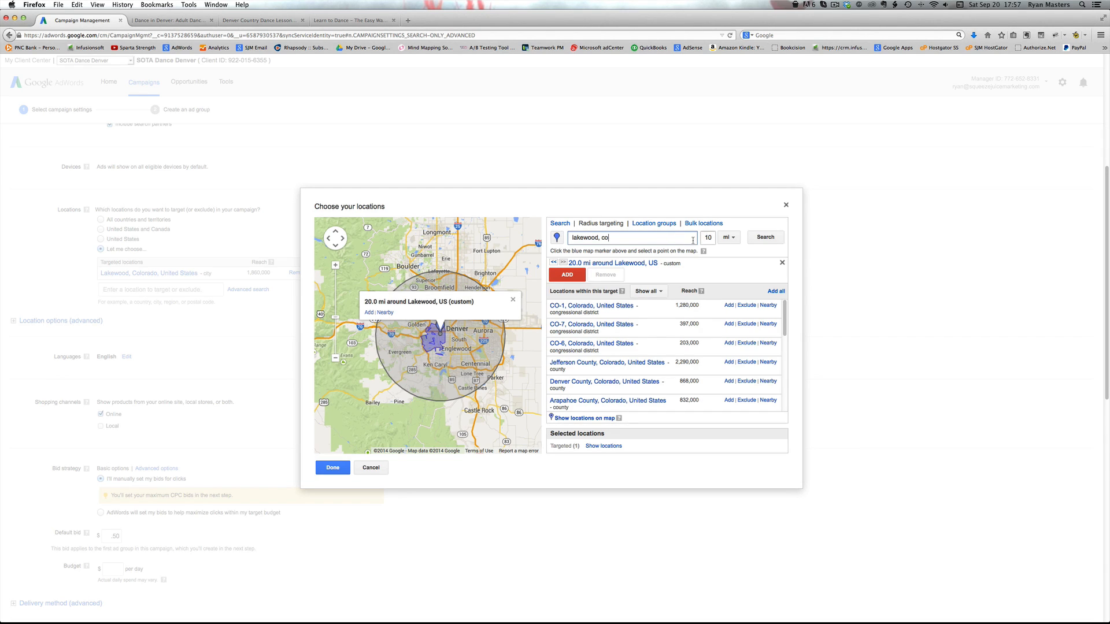
{"action": "left_click", "coordinate": [765, 237]}
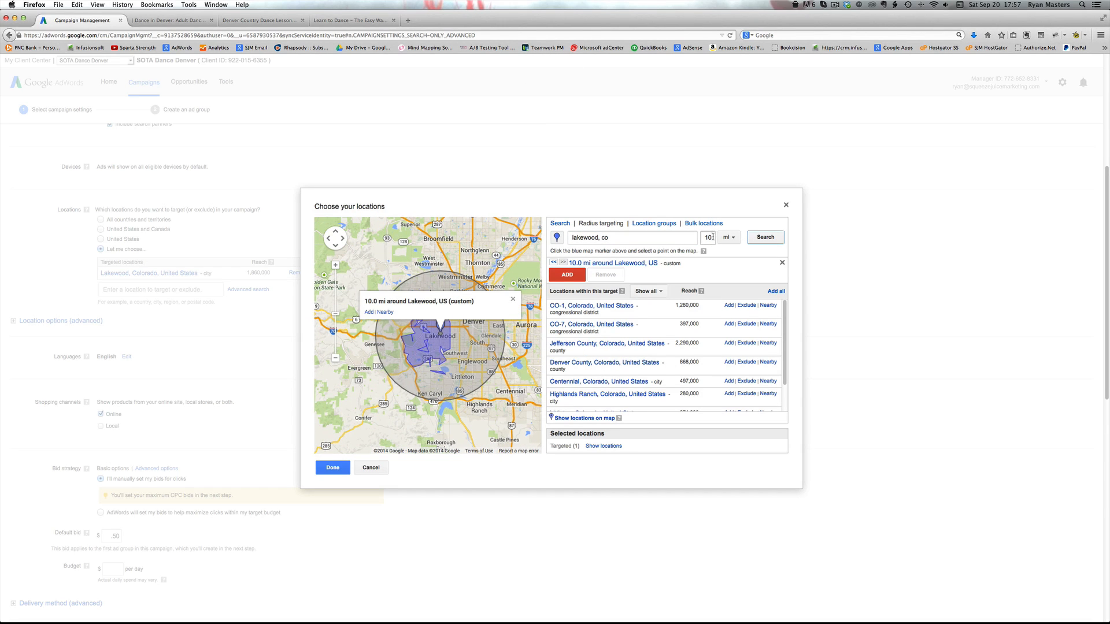
{"action": "type", "text": "15"}
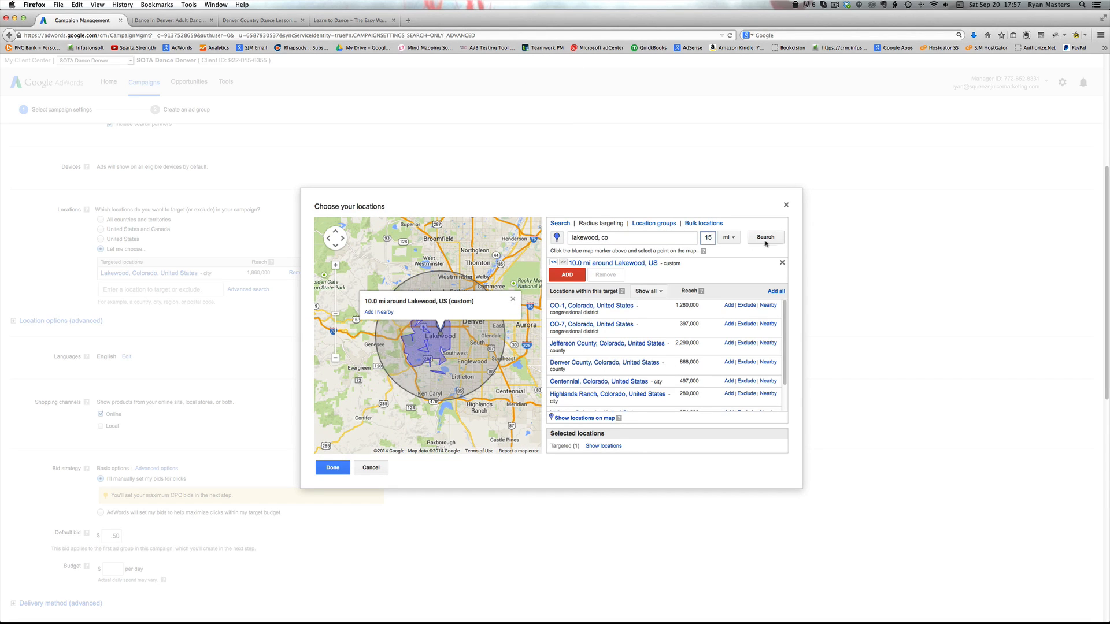
{"action": "left_click", "coordinate": [765, 237]}
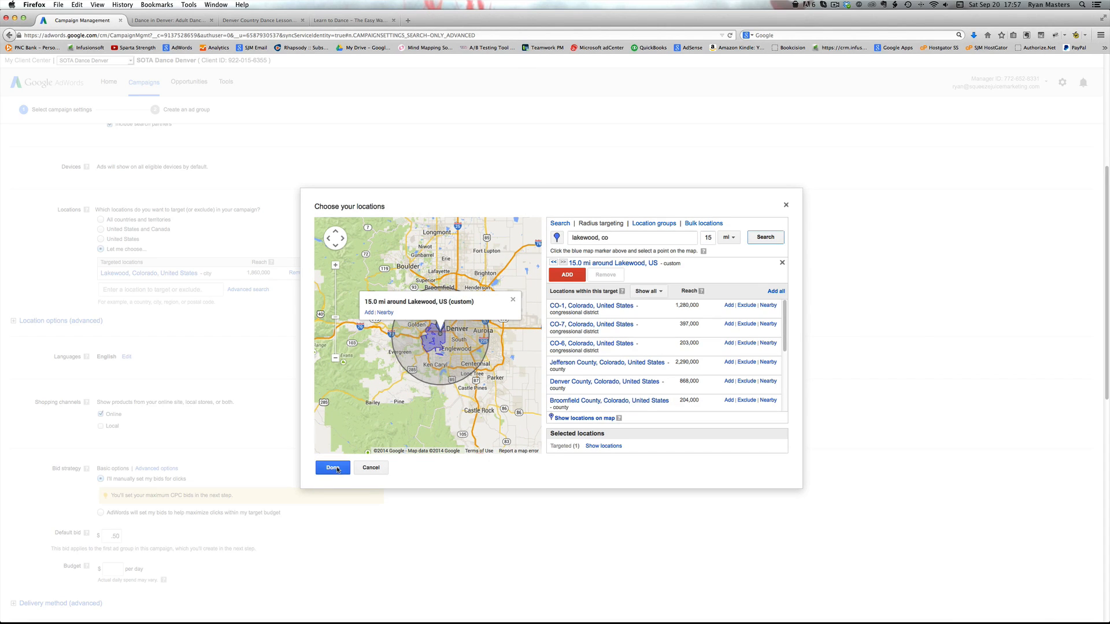
{"action": "left_click", "coordinate": [332, 467]}
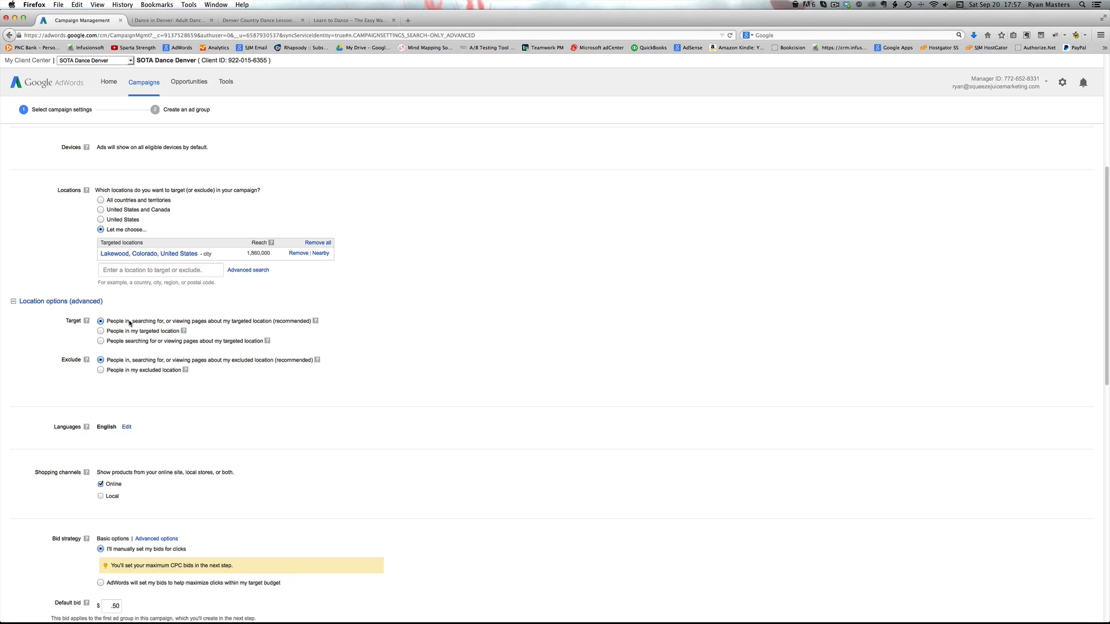
Step: Set advanced targeting to 'People in my targeted location' rather than the recommended option
{"action": "left_click_drag", "start_coordinate": [130, 320], "coordinate": [222, 320]}
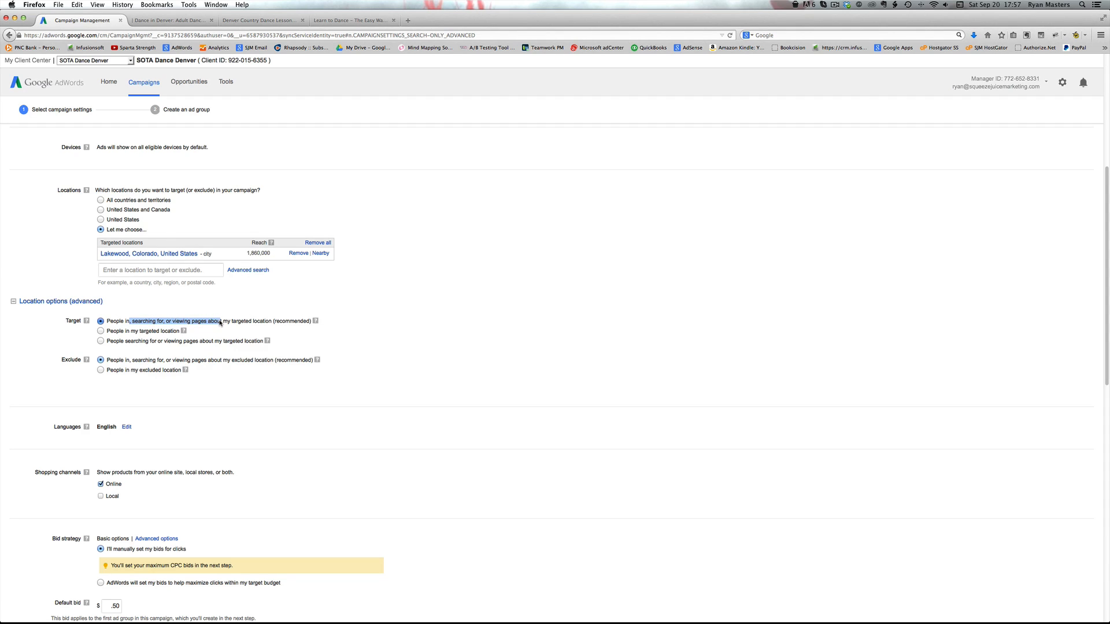
{"action": "mouse_move", "coordinate": [100, 330]}
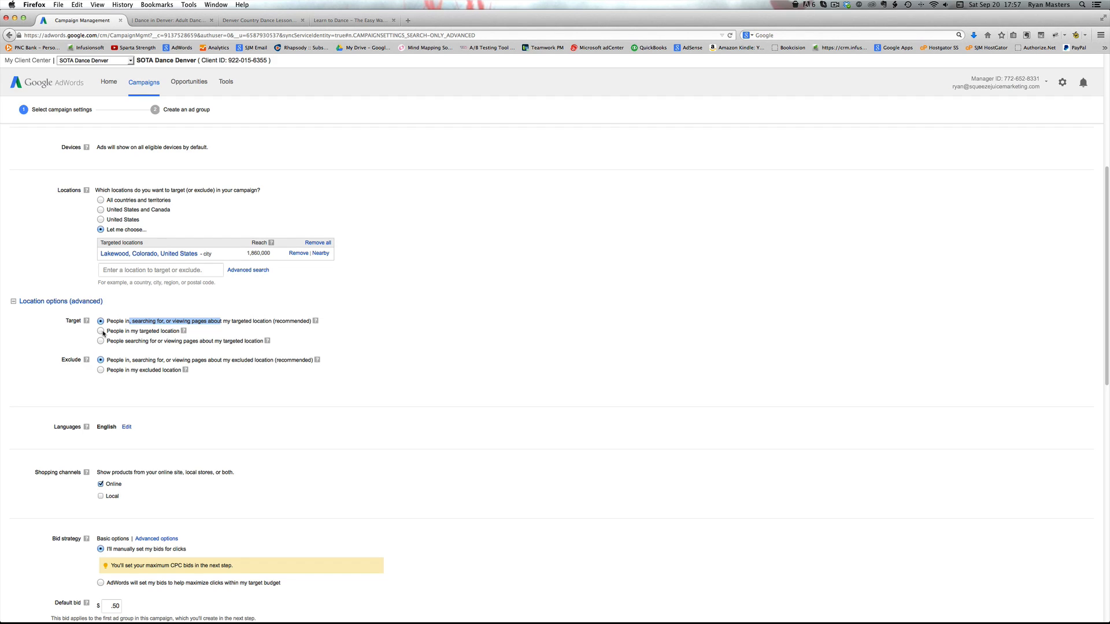
{"action": "left_click", "coordinate": [100, 332]}
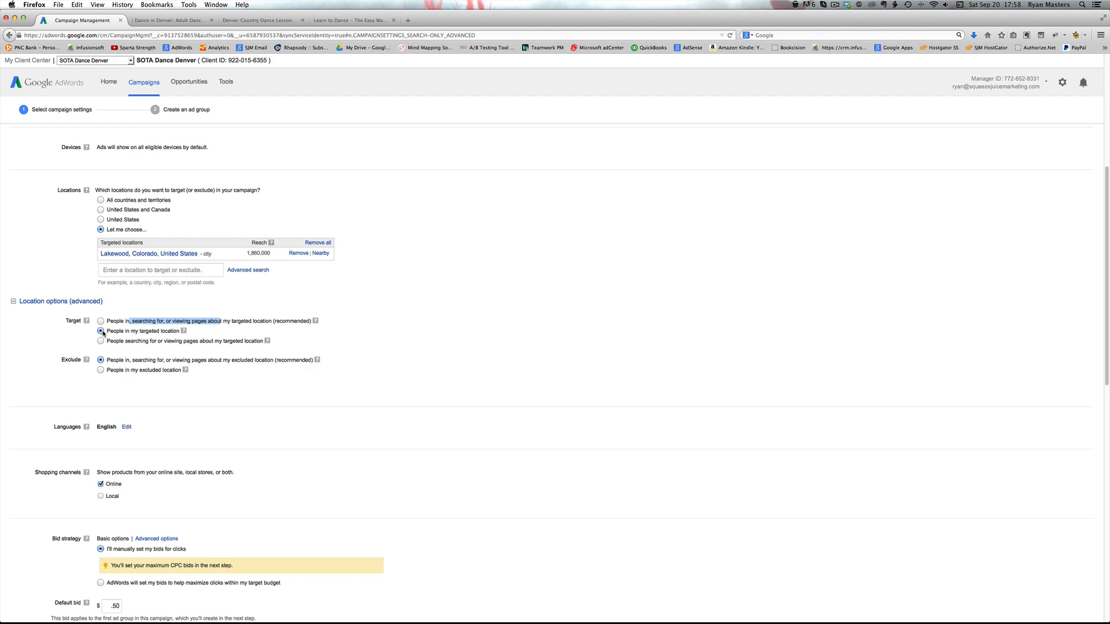
{"action": "left_click", "coordinate": [101, 322]}
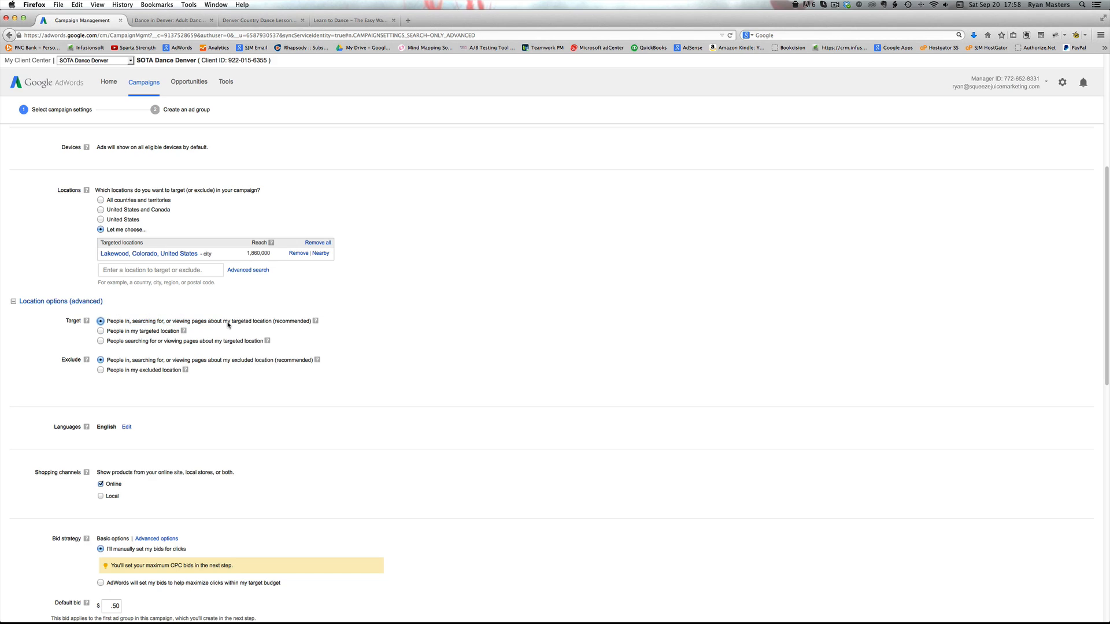
{"action": "left_click", "coordinate": [101, 332]}
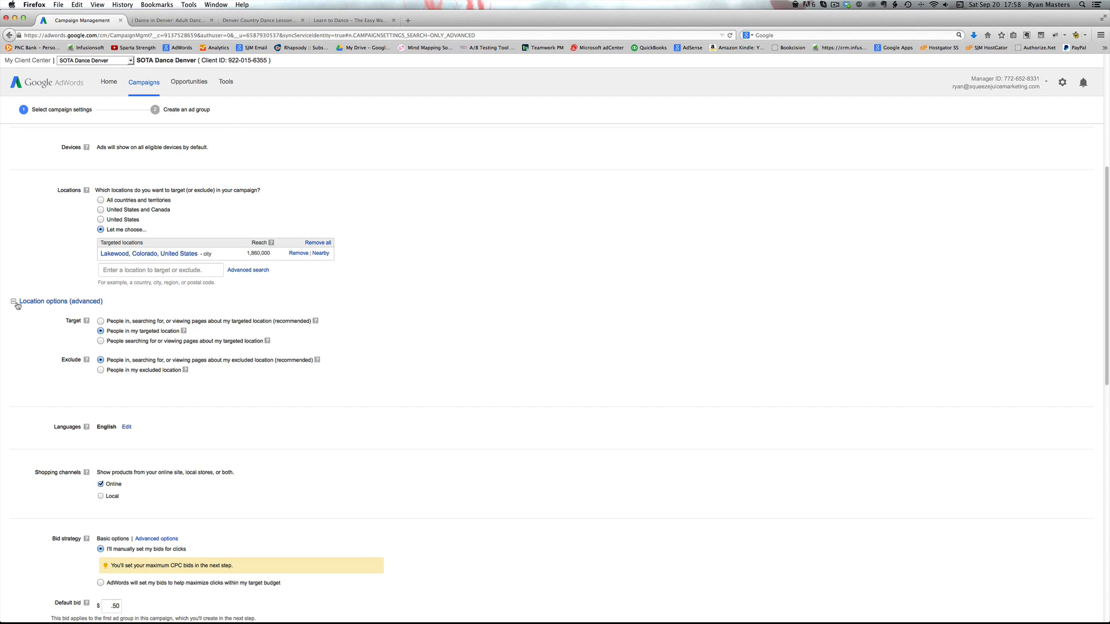
{"action": "mouse_move", "coordinate": [115, 327]}
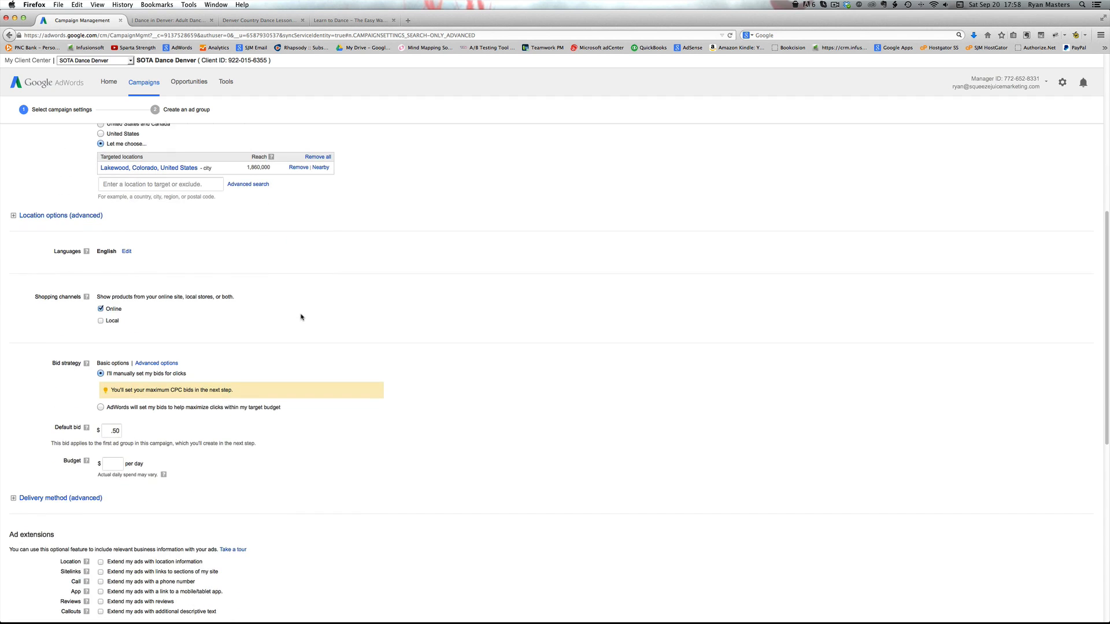
Step: Keep manual click bidding at $0.50 default and set a $10.00 daily budget
{"action": "scroll", "scroll_direction": "down", "scroll_amount": 3}
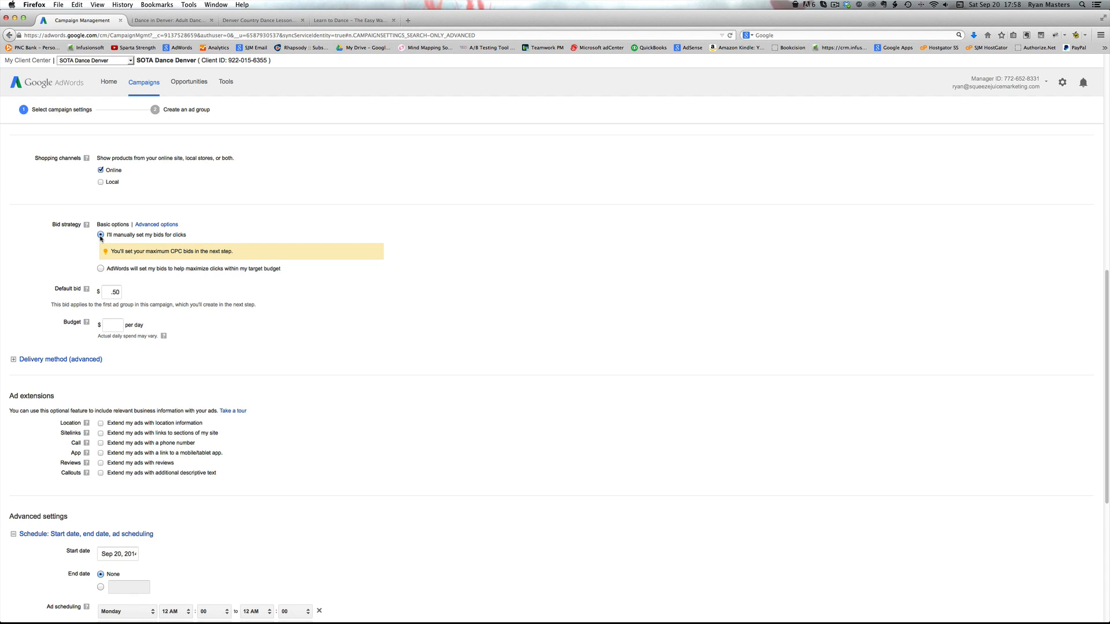
{"action": "left_click", "coordinate": [111, 291]}
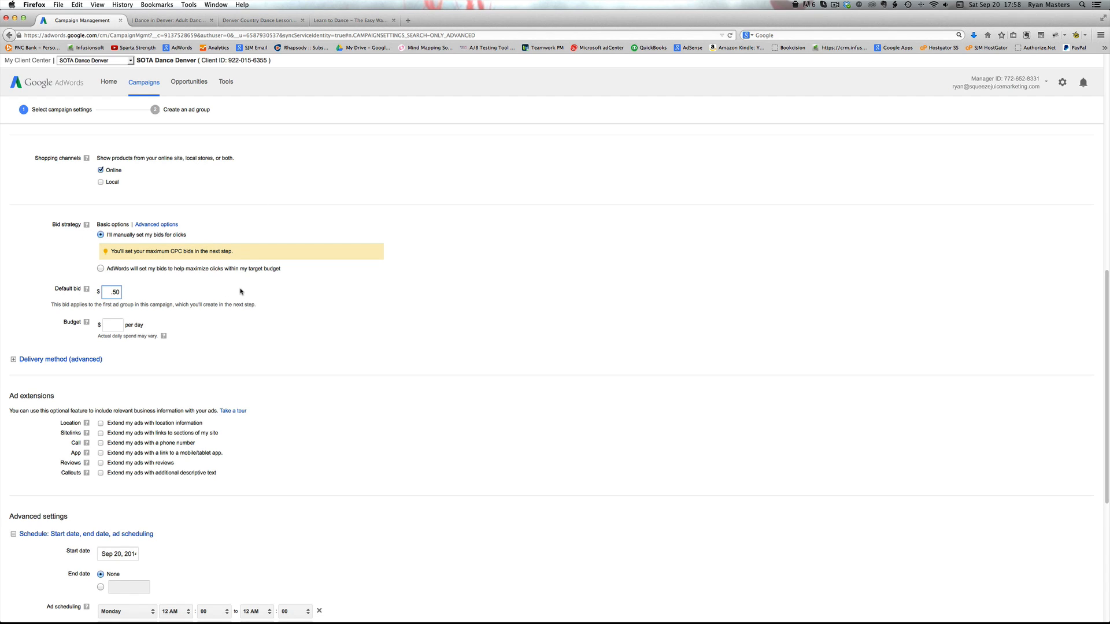
{"action": "left_click", "coordinate": [112, 324]}
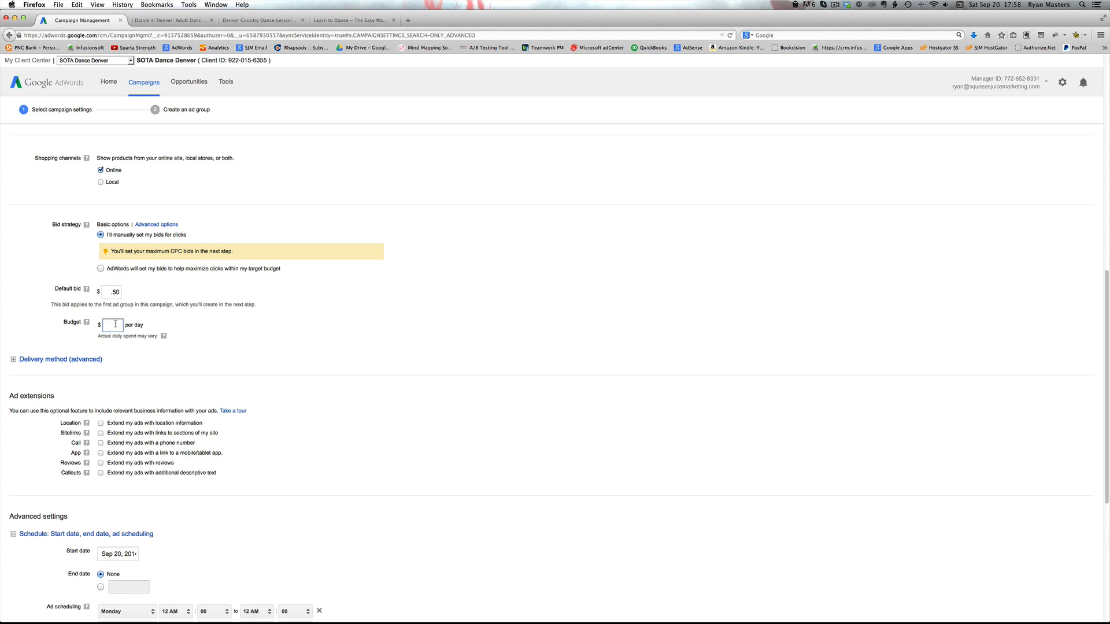
{"action": "left_click", "coordinate": [115, 324]}
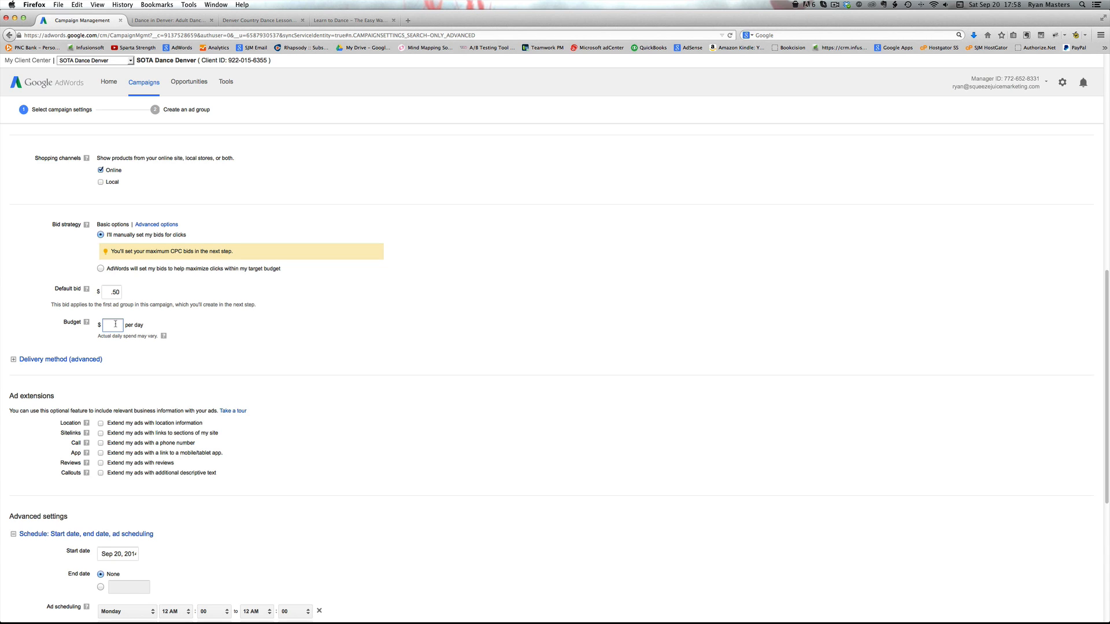
{"action": "type", "text": "10.00"}
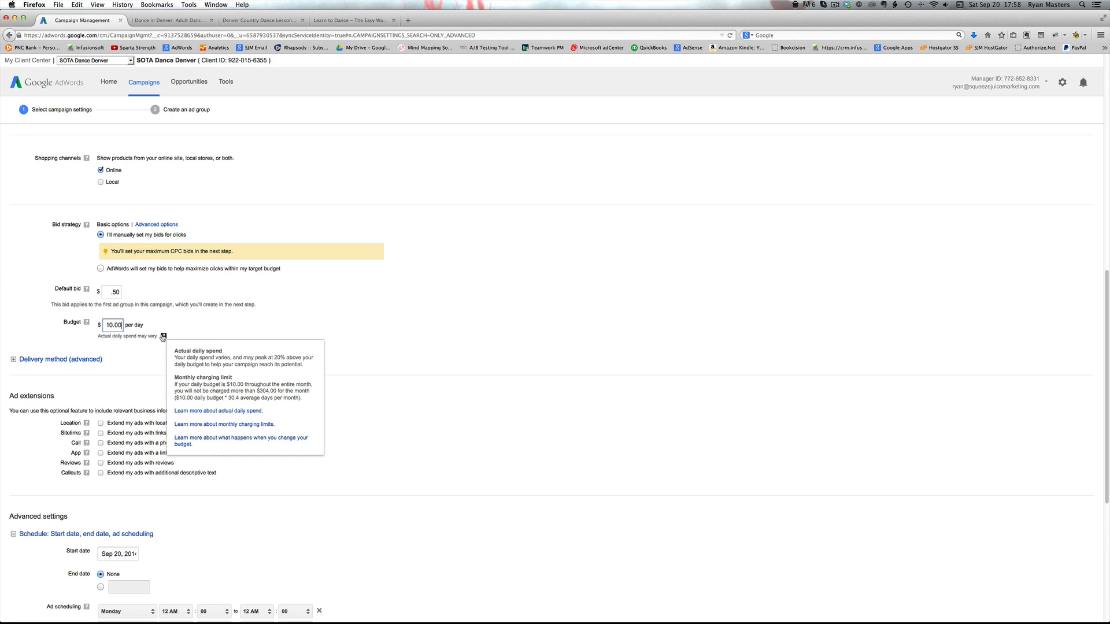
{"action": "mouse_move", "coordinate": [148, 317]}
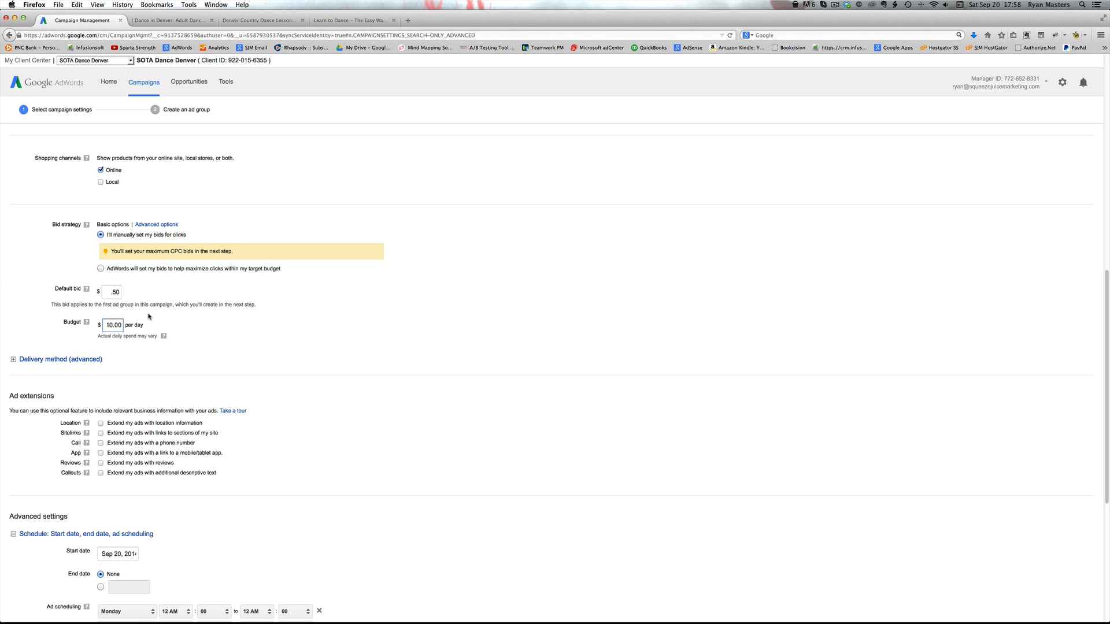
{"action": "left_click", "coordinate": [112, 325]}
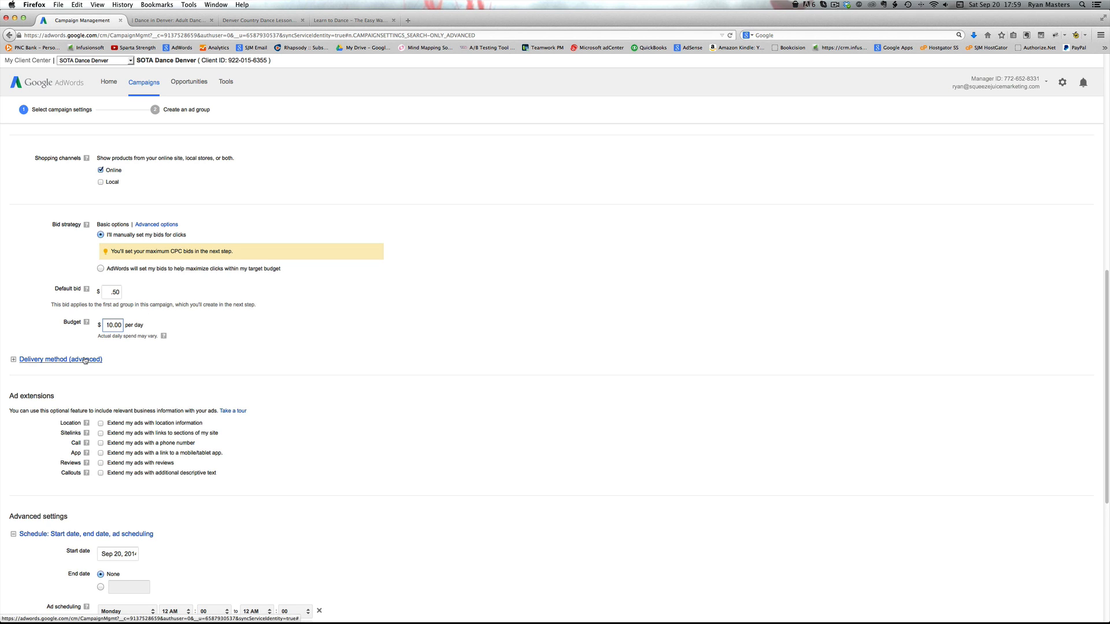
{"action": "left_click", "coordinate": [60, 359]}
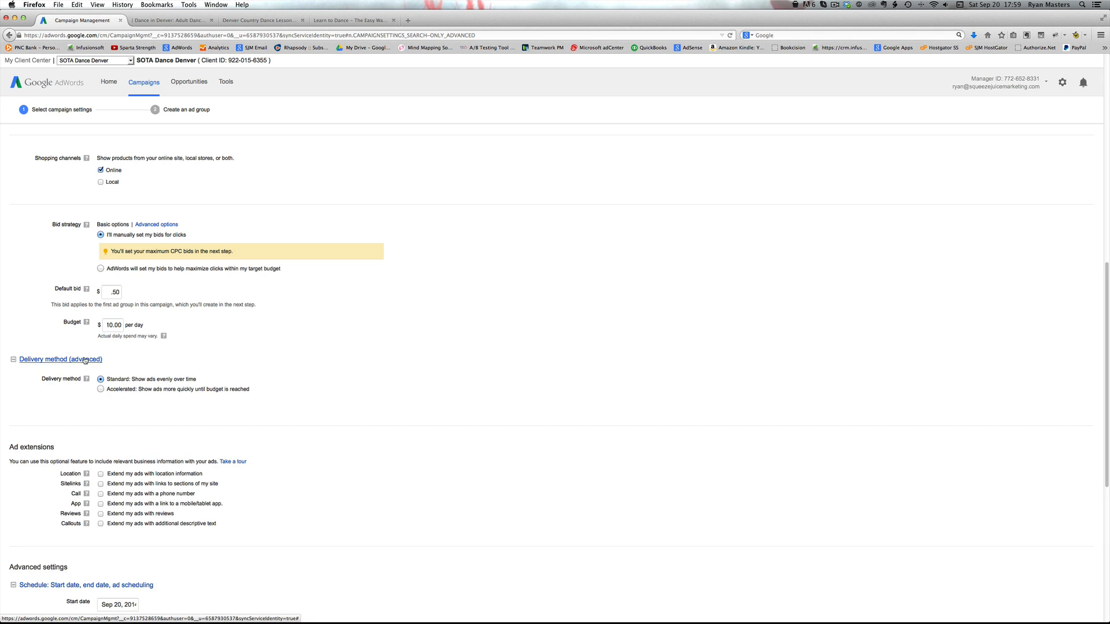
{"action": "scroll", "scroll_direction": "down", "scroll_amount": 3}
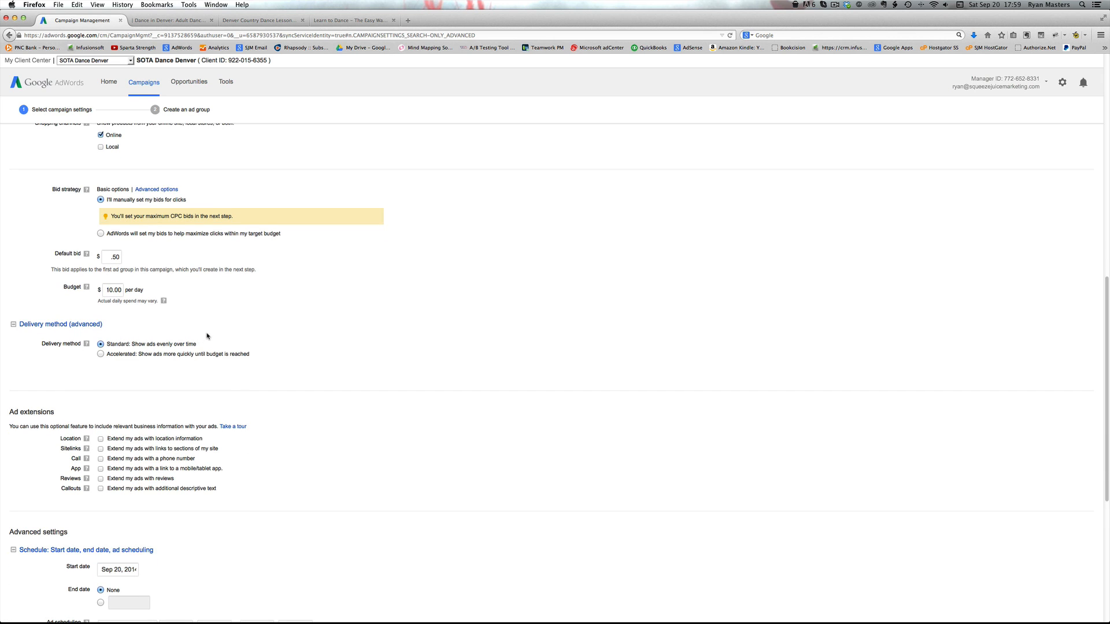
{"action": "mouse_move", "coordinate": [136, 346]}
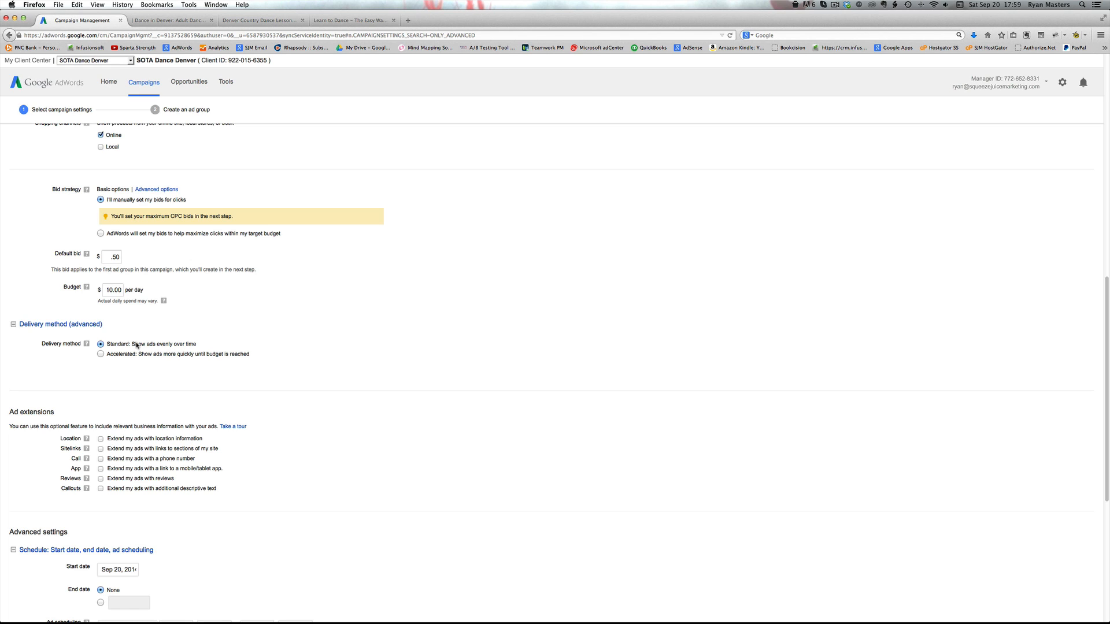
{"action": "left_click", "coordinate": [102, 354]}
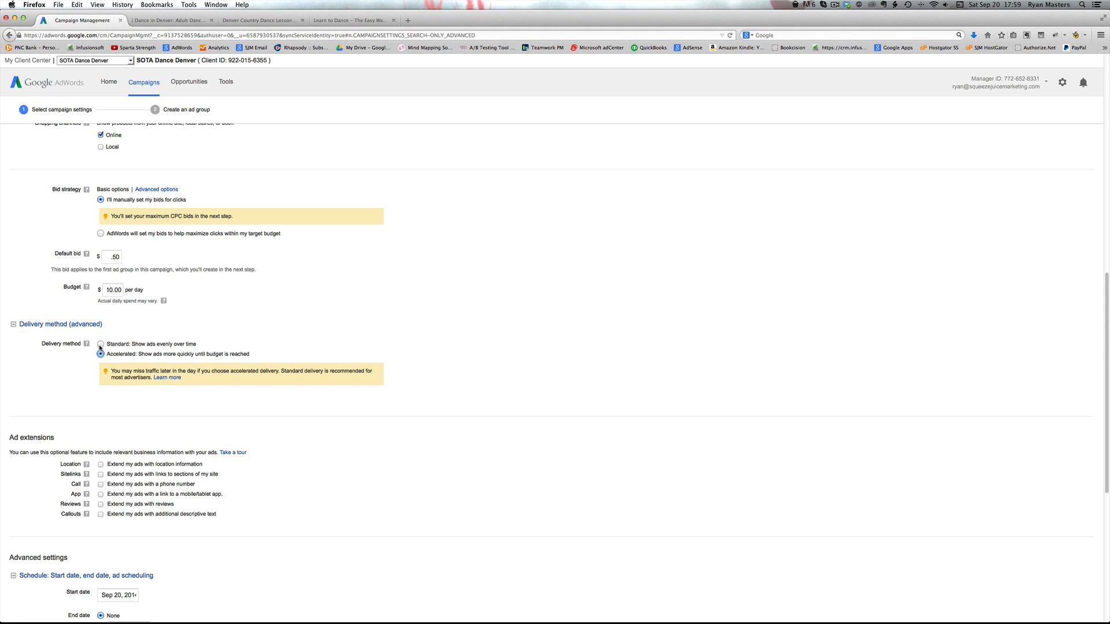
{"action": "left_click", "coordinate": [102, 345]}
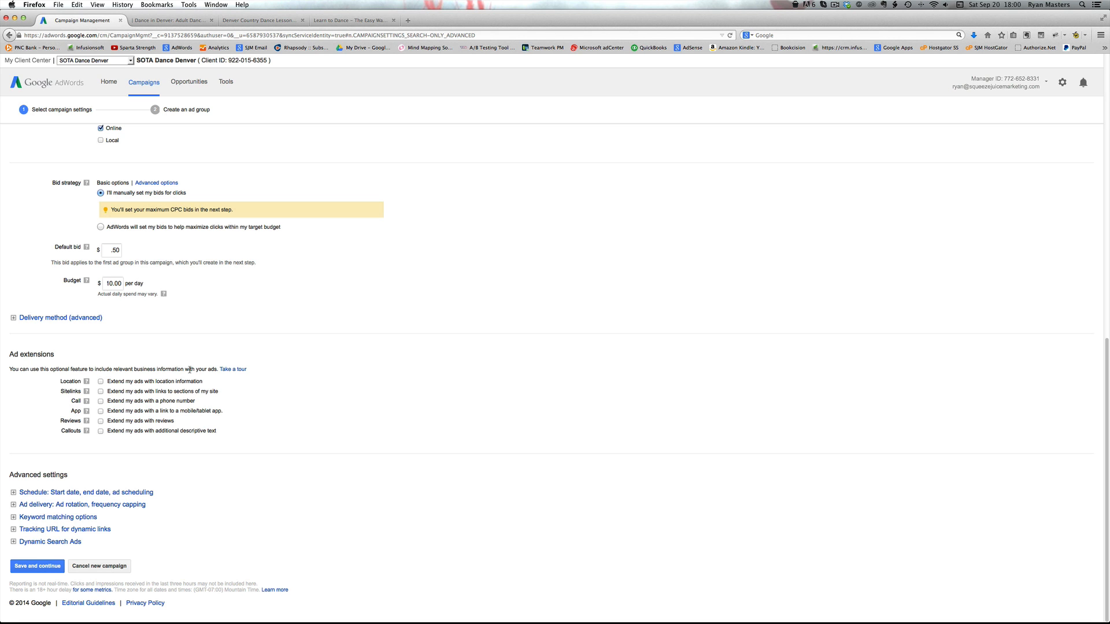
{"action": "mouse_move", "coordinate": [127, 488]}
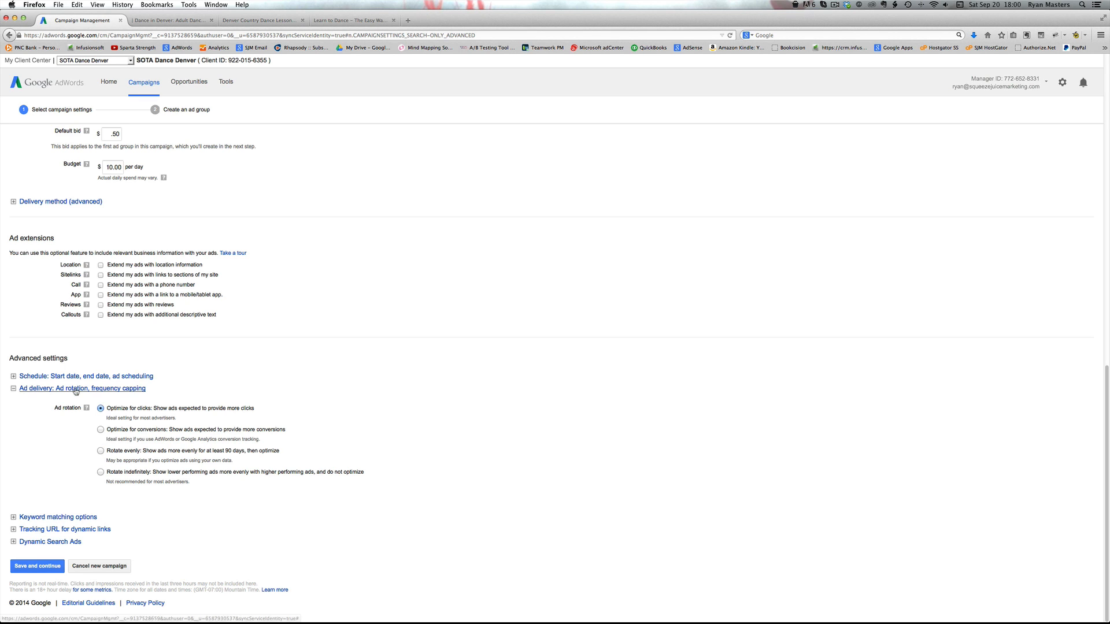
Step: Expand Ad delivery to choose the Rotate indefinitely rotation option
{"action": "left_click", "coordinate": [100, 472]}
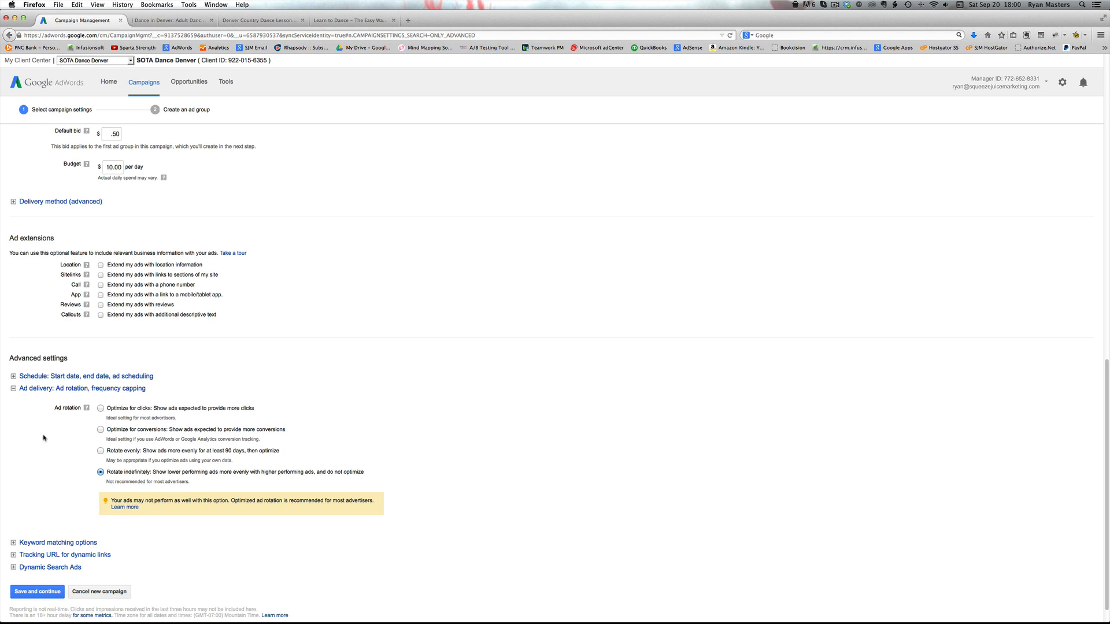
{"action": "mouse_move", "coordinate": [62, 469]}
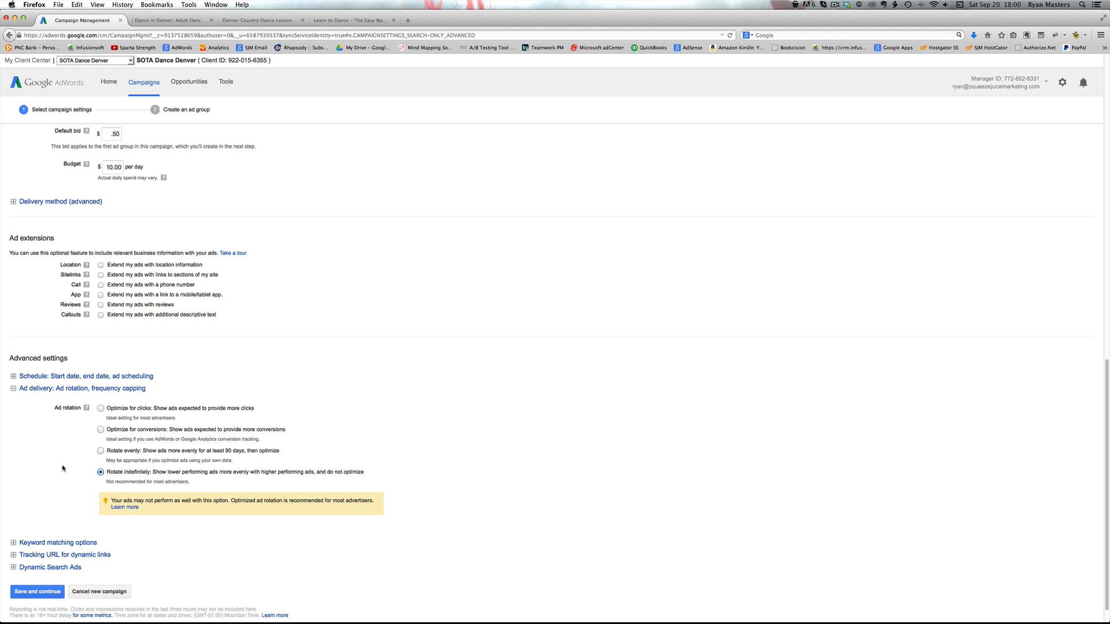
{"action": "mouse_move", "coordinate": [61, 448]}
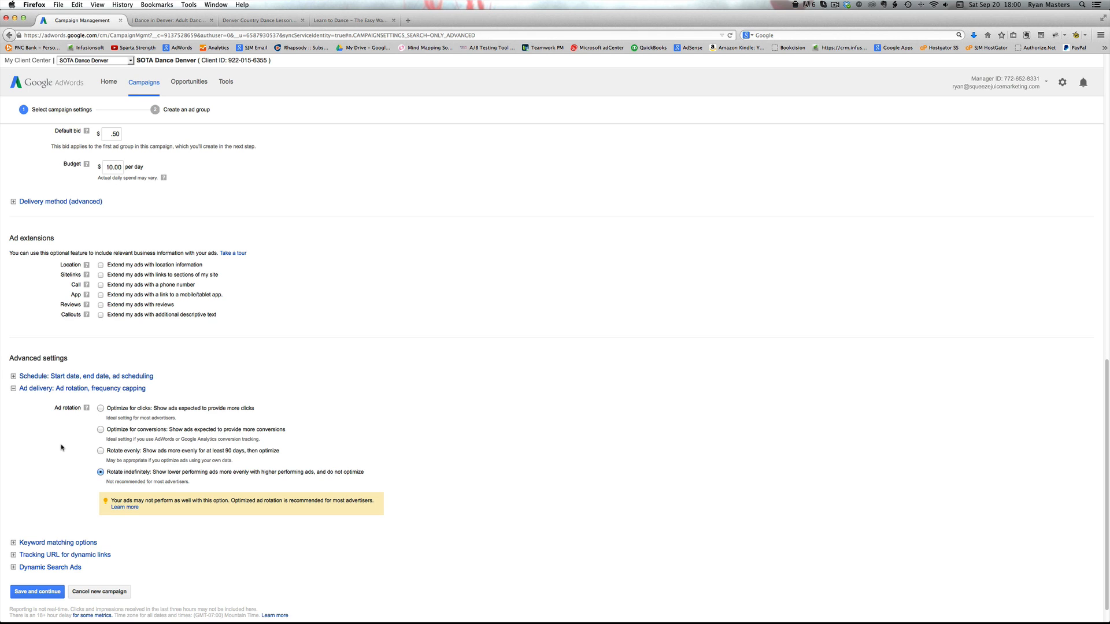
{"action": "mouse_move", "coordinate": [360, 479]}
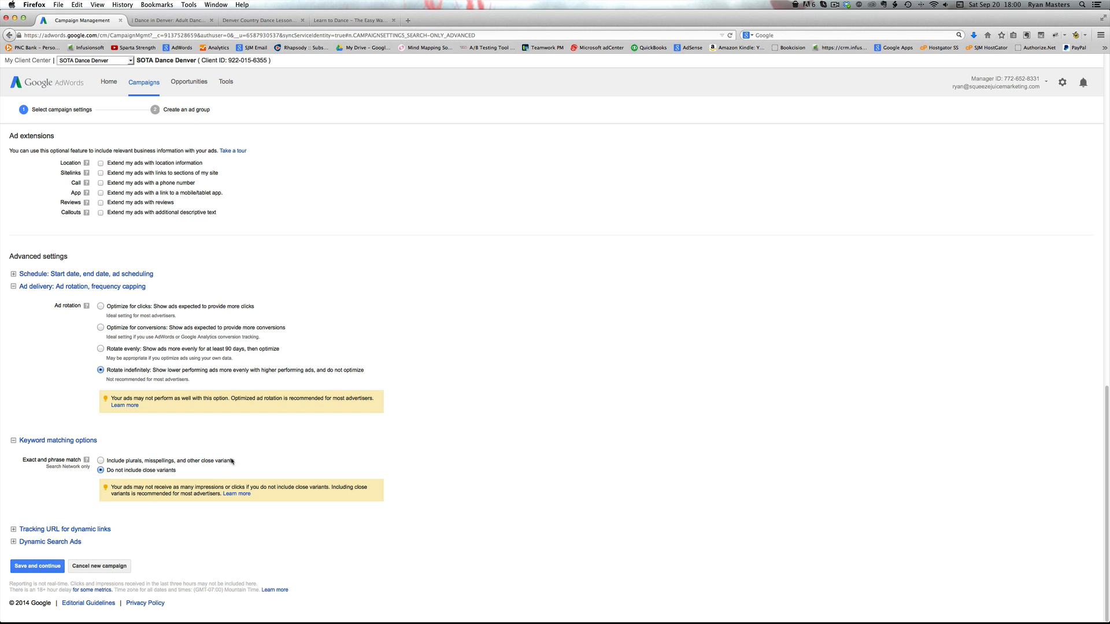
{"action": "mouse_move", "coordinate": [71, 457]}
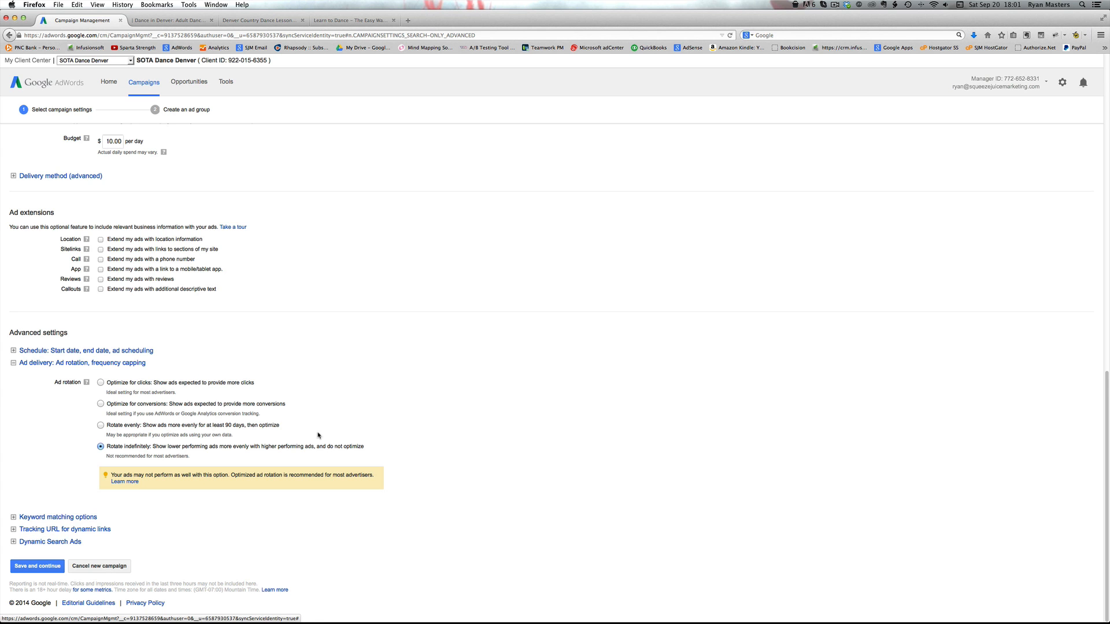
{"action": "scroll", "scroll_direction": "up", "scroll_amount": 3}
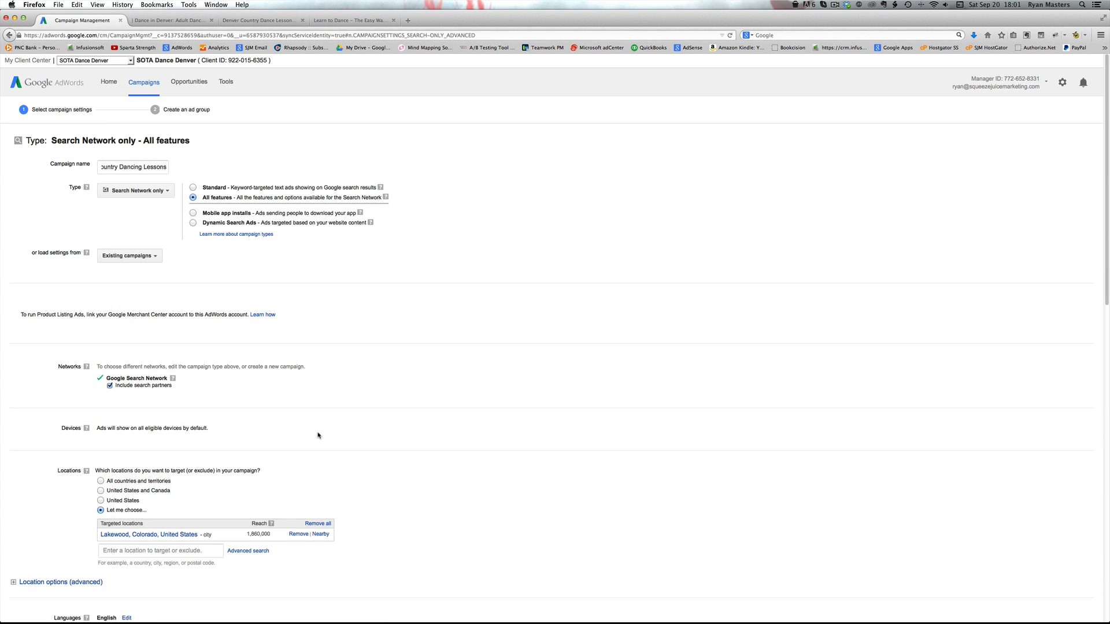
{"action": "scroll", "scroll_direction": "down", "scroll_amount": 3}
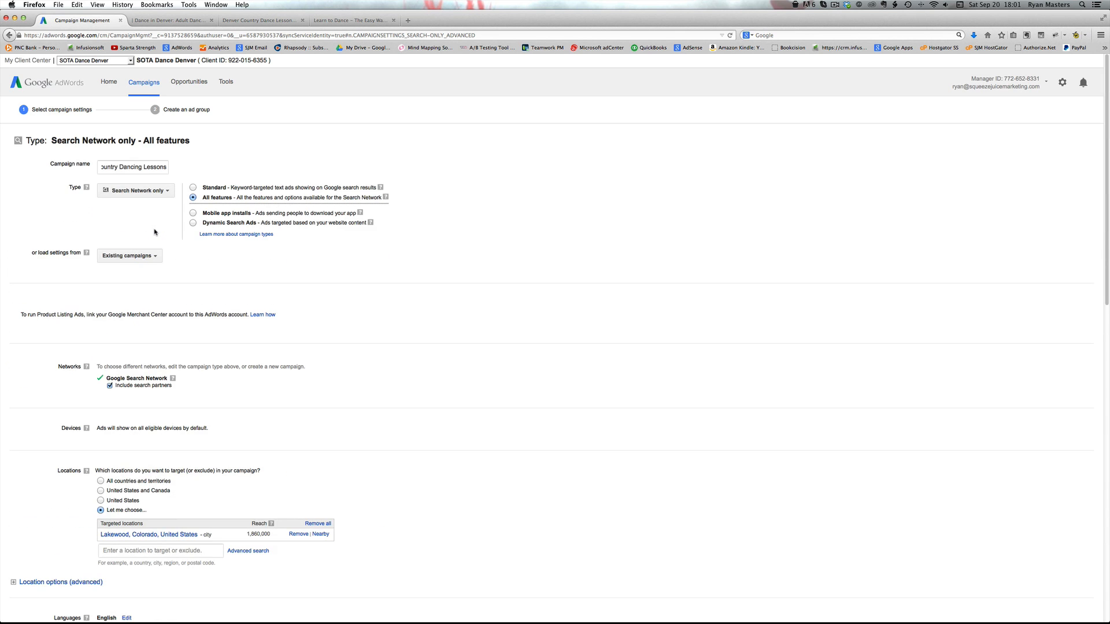
{"action": "left_click", "coordinate": [131, 167]}
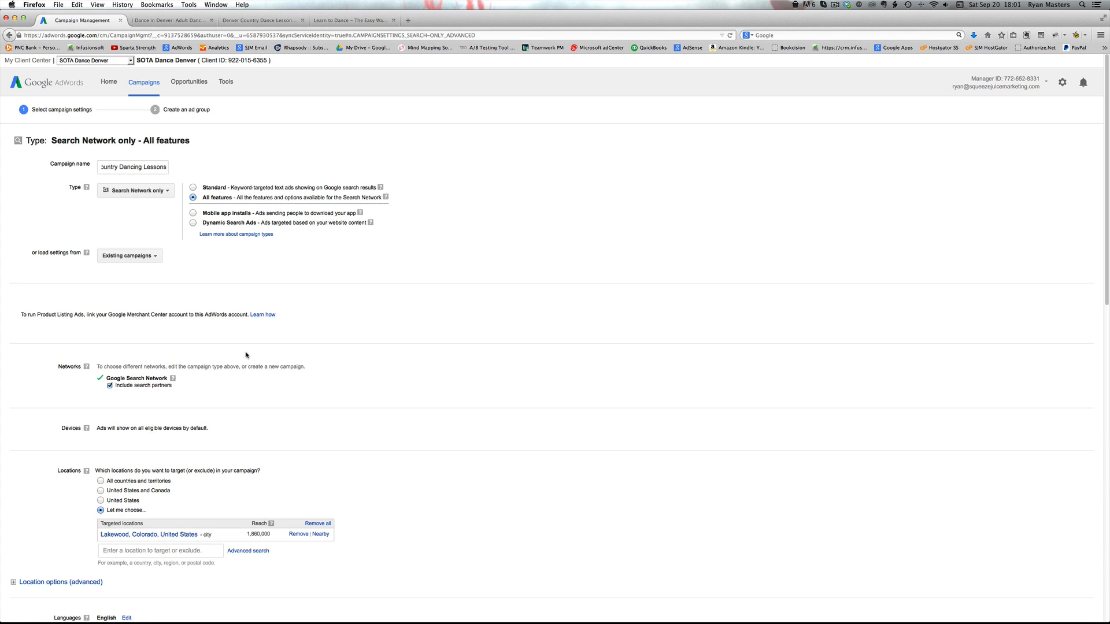
{"action": "scroll", "scroll_direction": "down", "scroll_amount": 3}
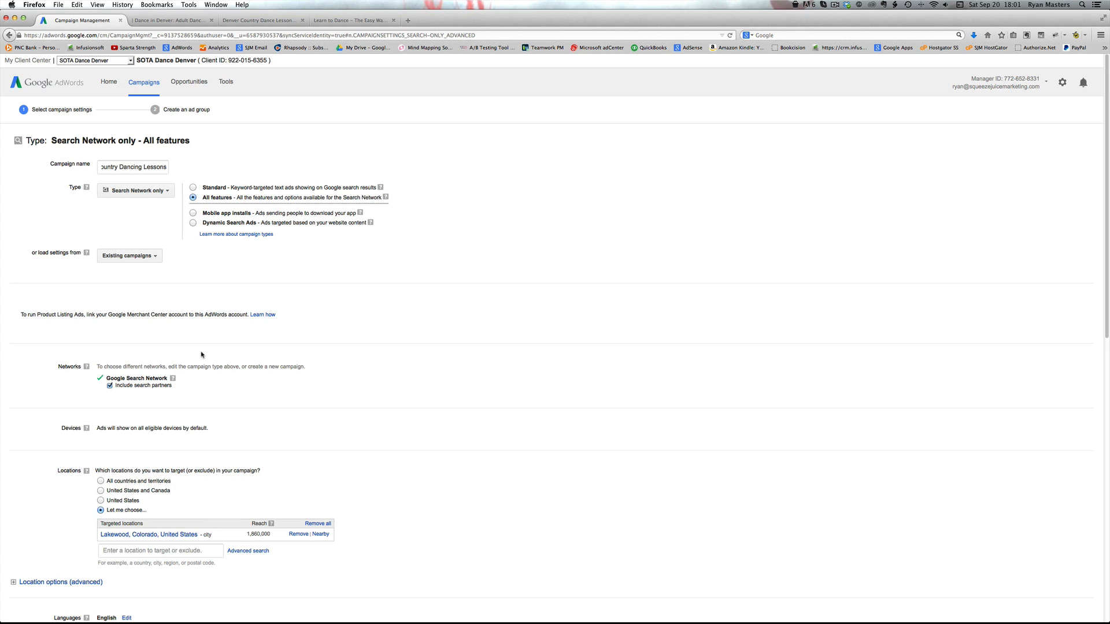
{"action": "mouse_move", "coordinate": [297, 315]}
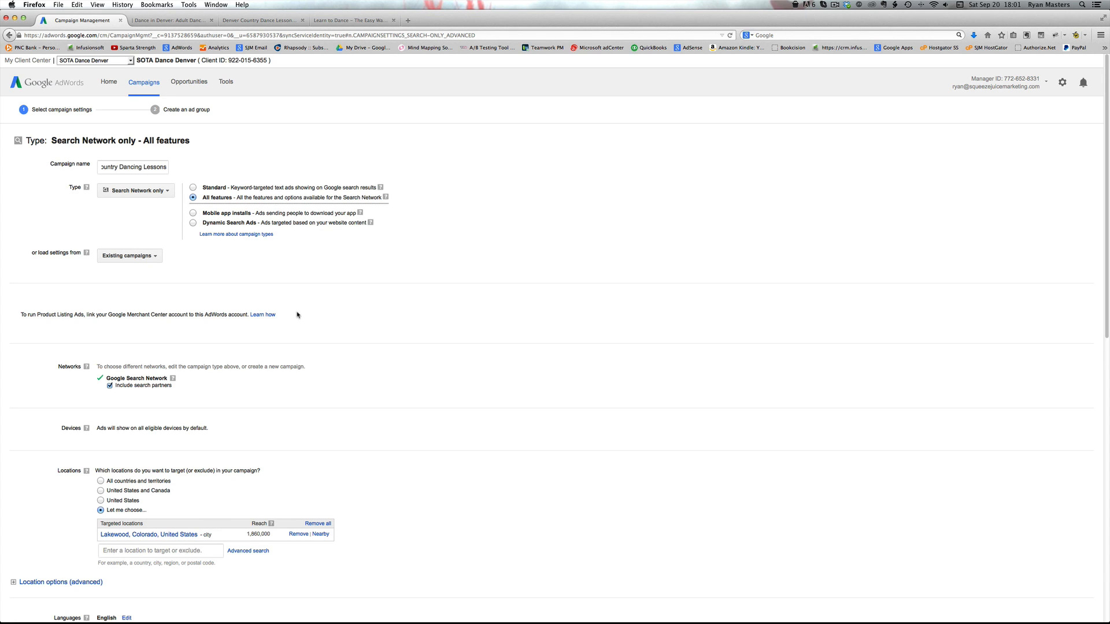
{"action": "mouse_move", "coordinate": [377, 299]}
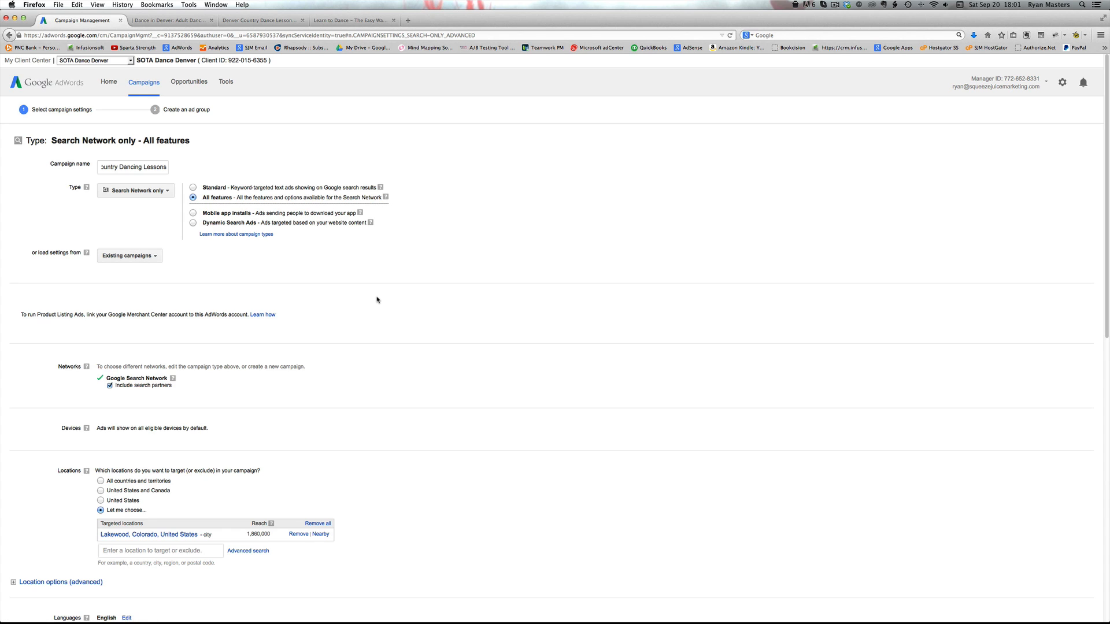
{"action": "mouse_move", "coordinate": [804, 40]}
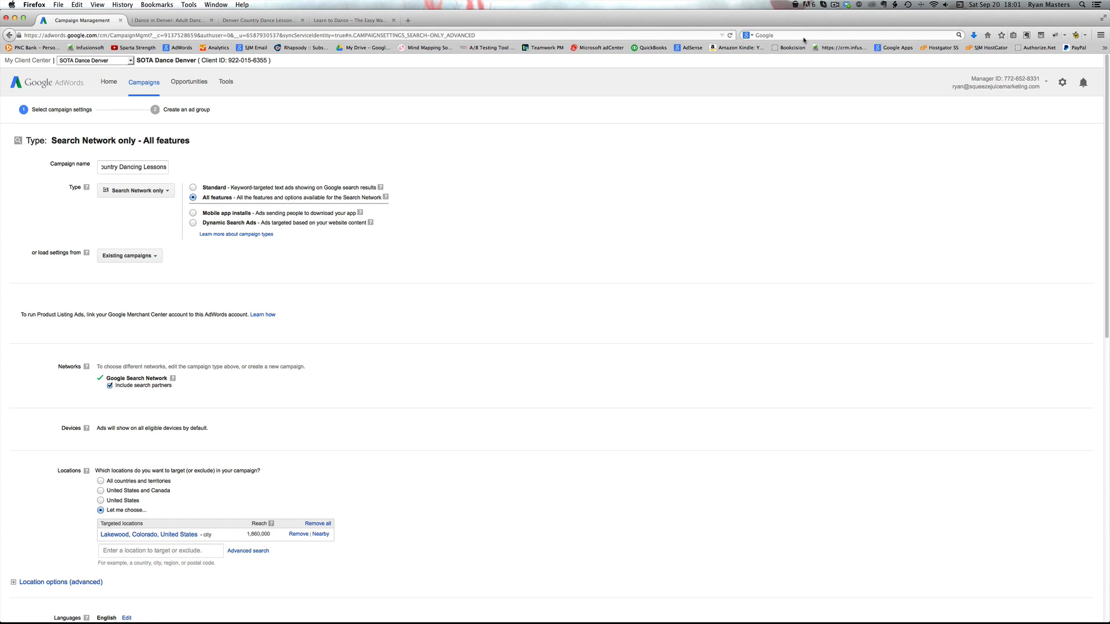